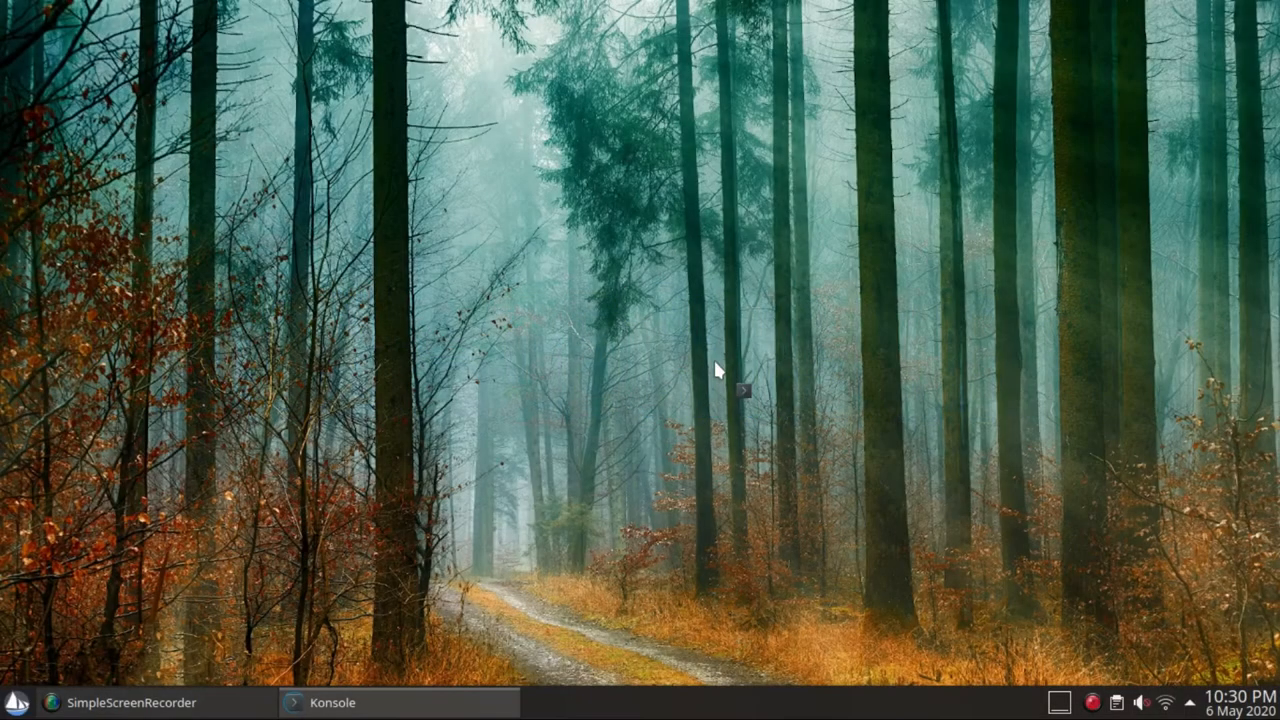
- Run 'sudo eopkg up -y' in the terminal and submit the administrator password
left_click(340, 702)
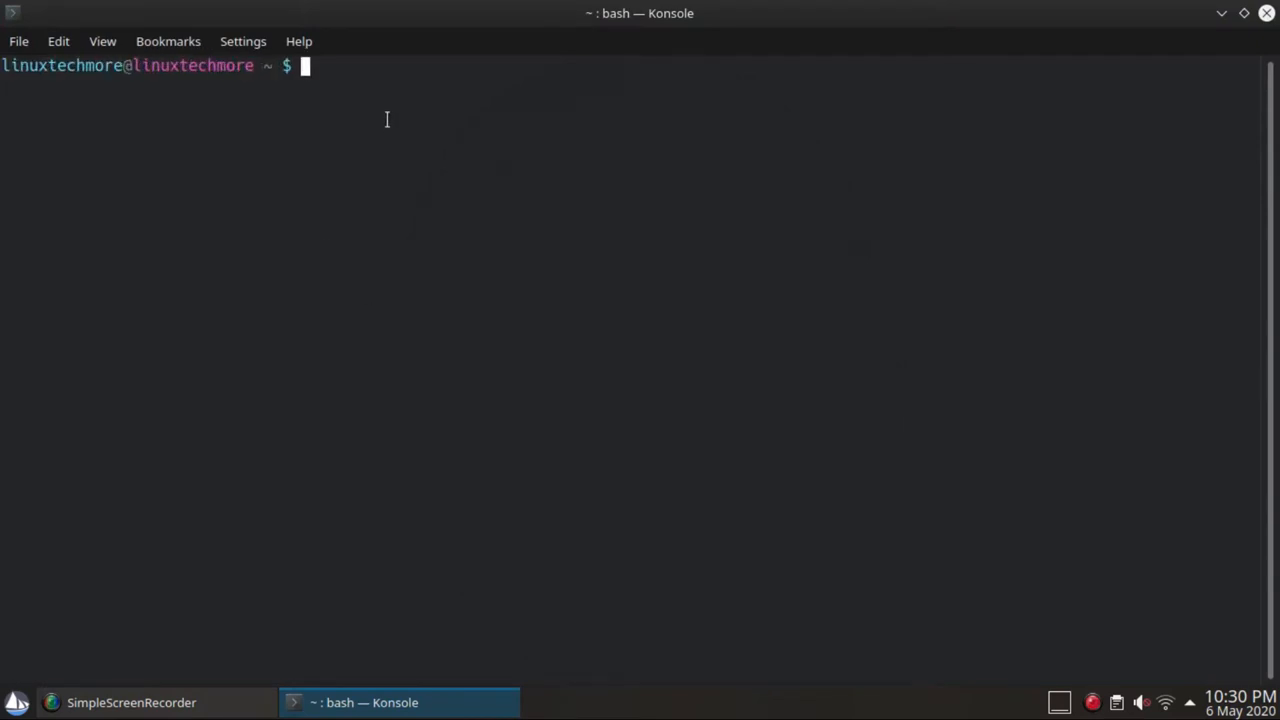
type("sudo e")
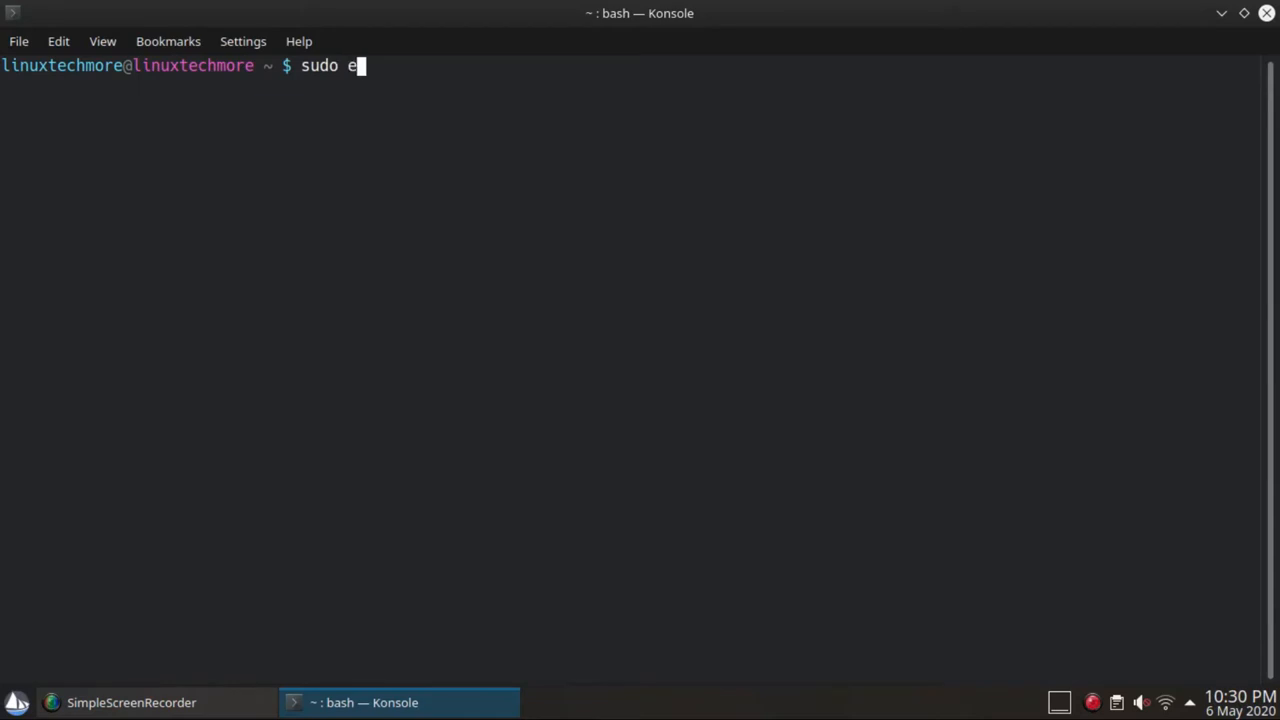
type("opkg")
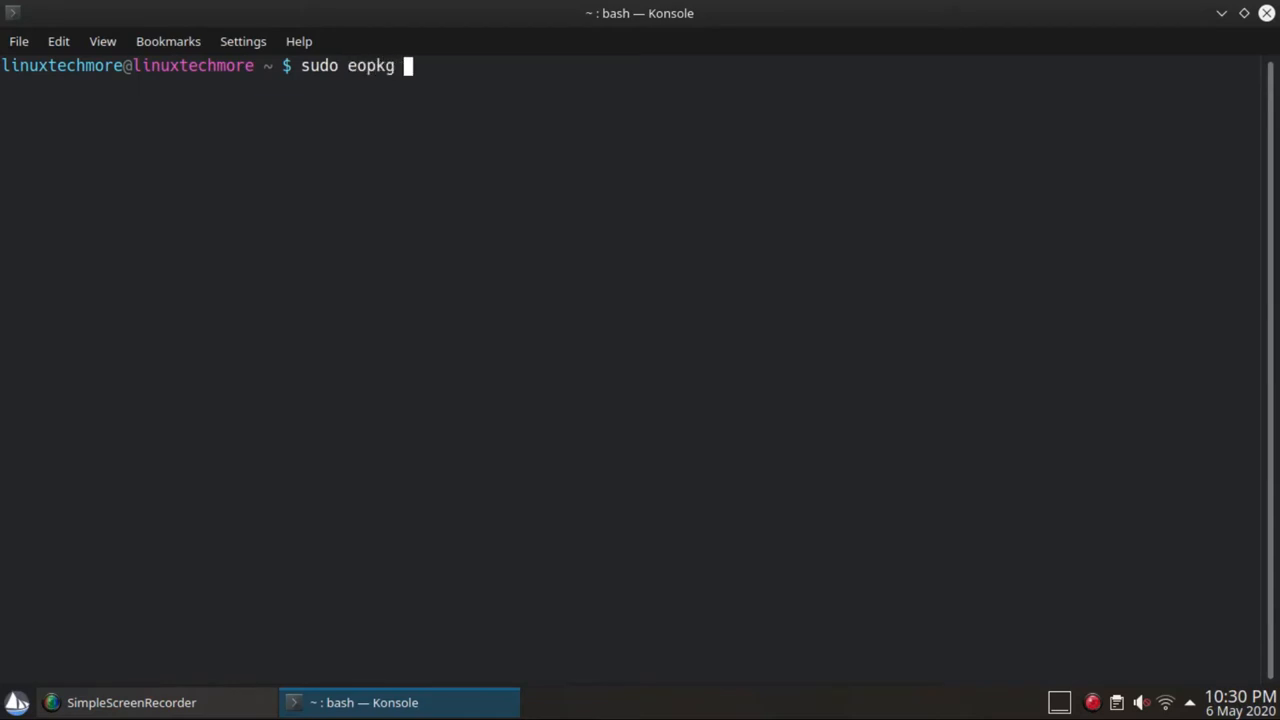
type("up -y")
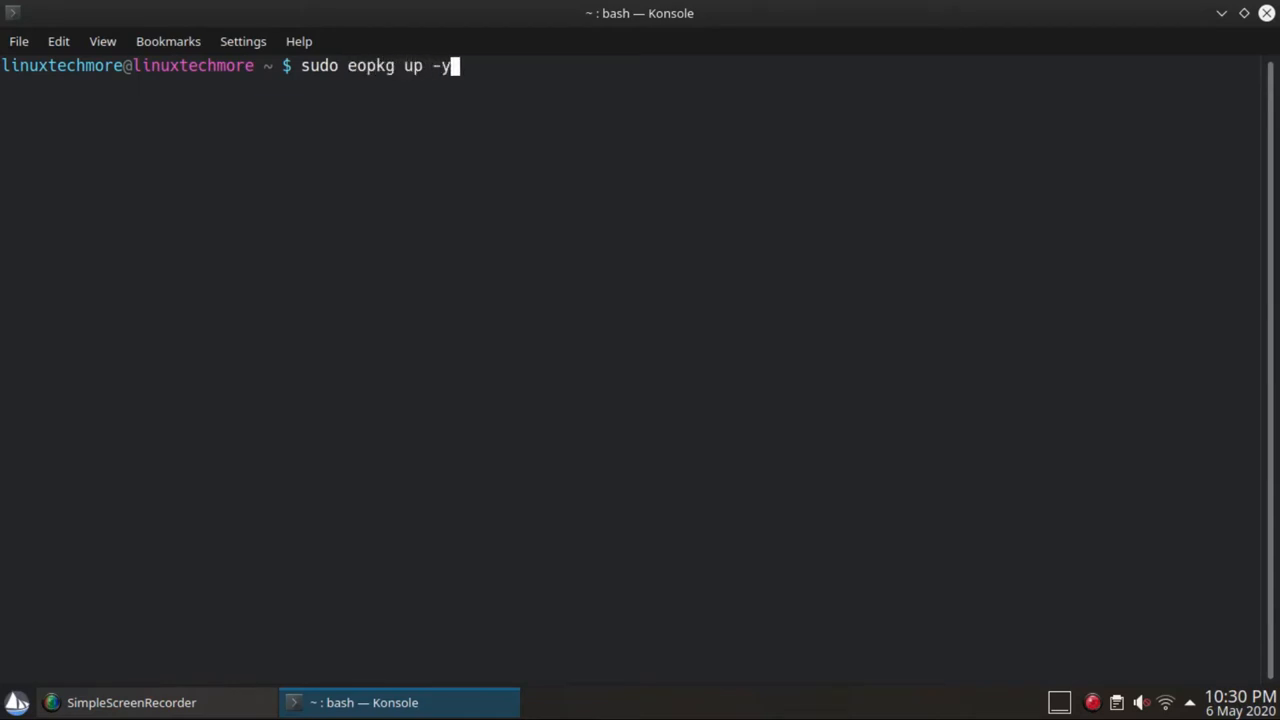
key("Return")
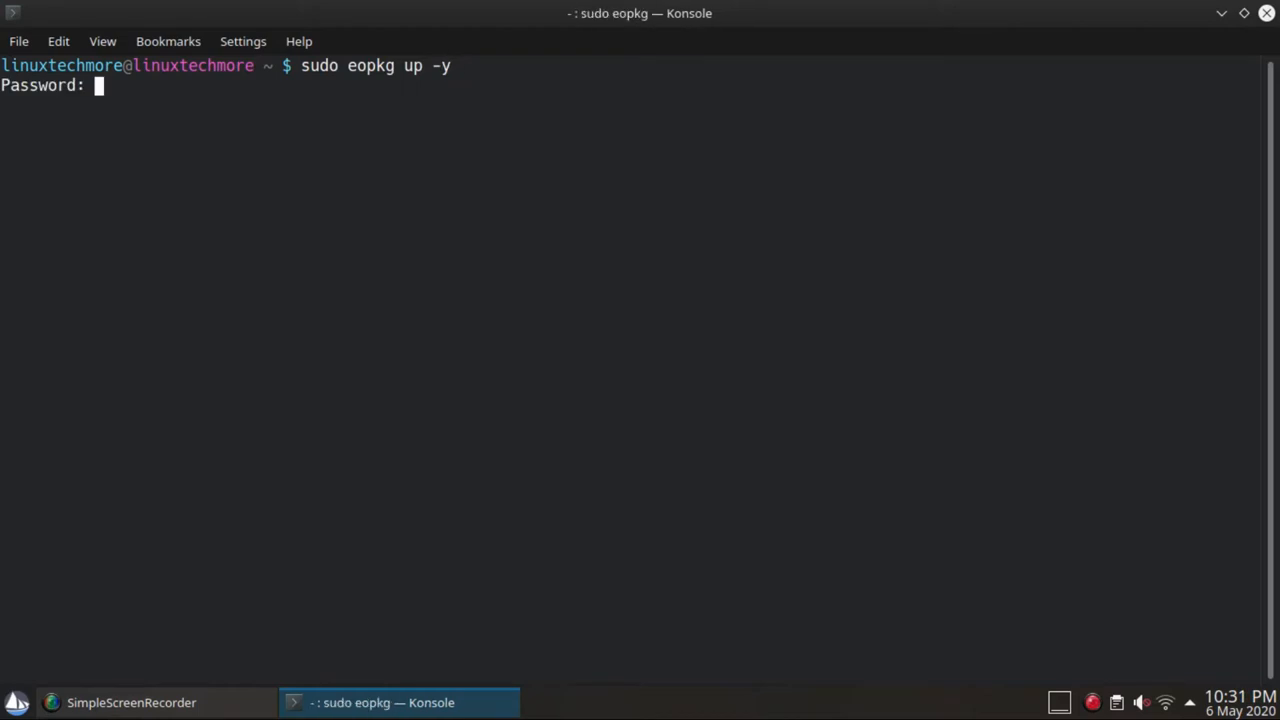
key("Return")
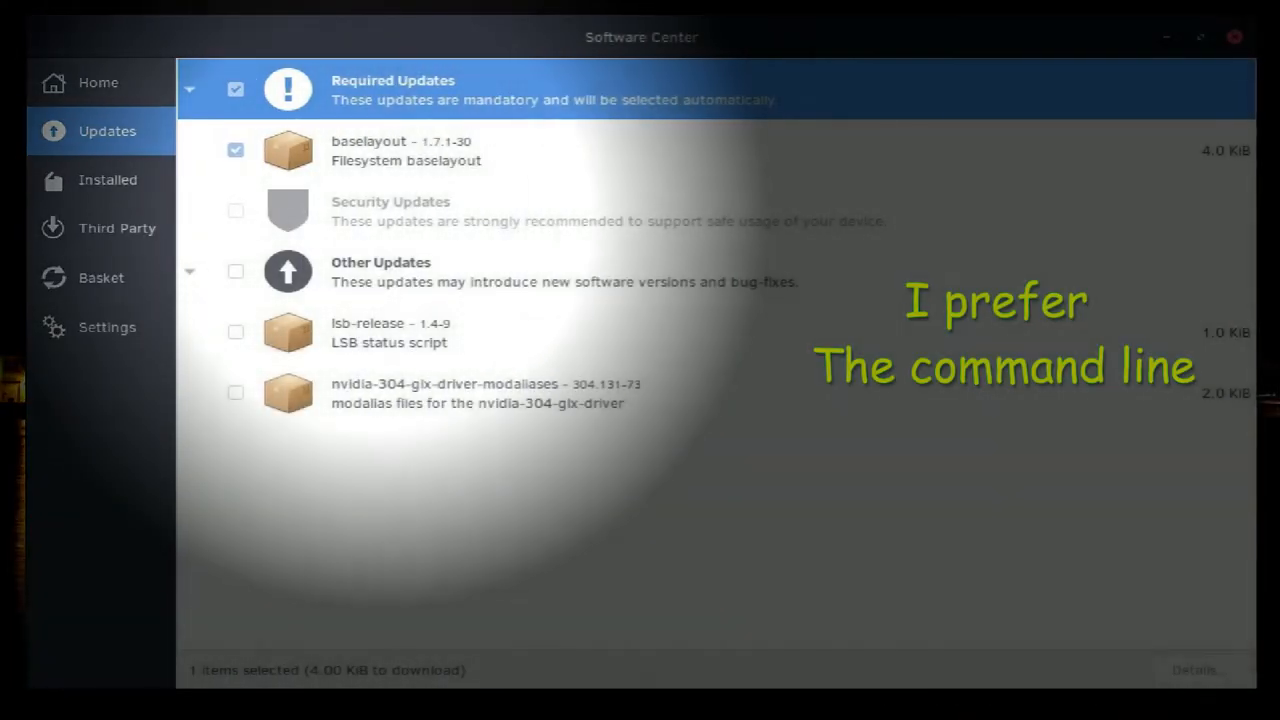
- Restart the computer from the launcher's Leave options
left_click(1234, 36)
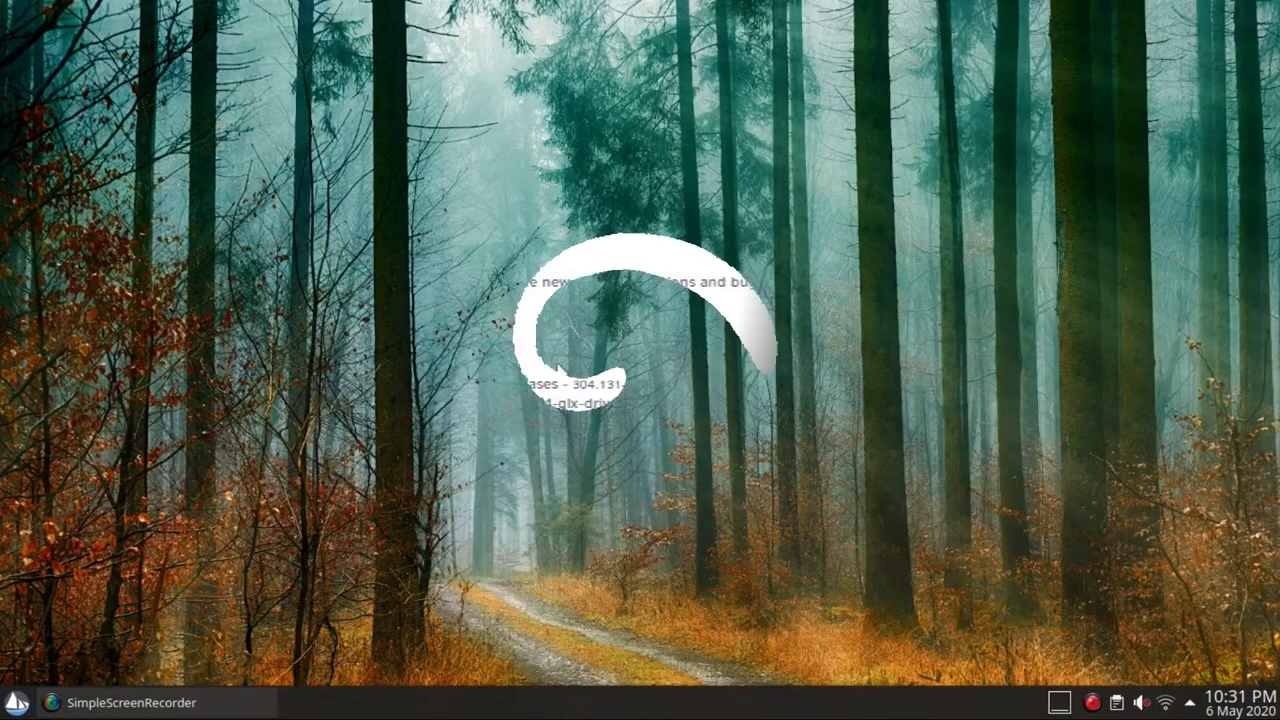
left_click(12, 700)
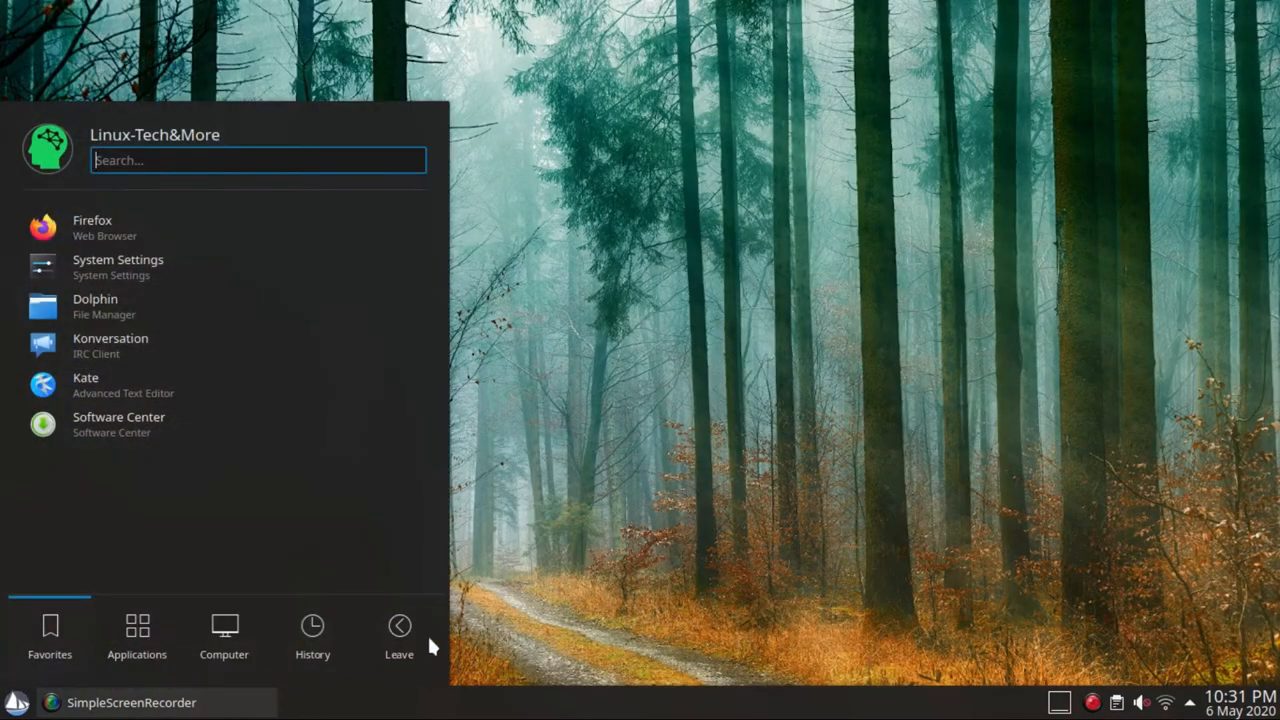
left_click(398, 624)
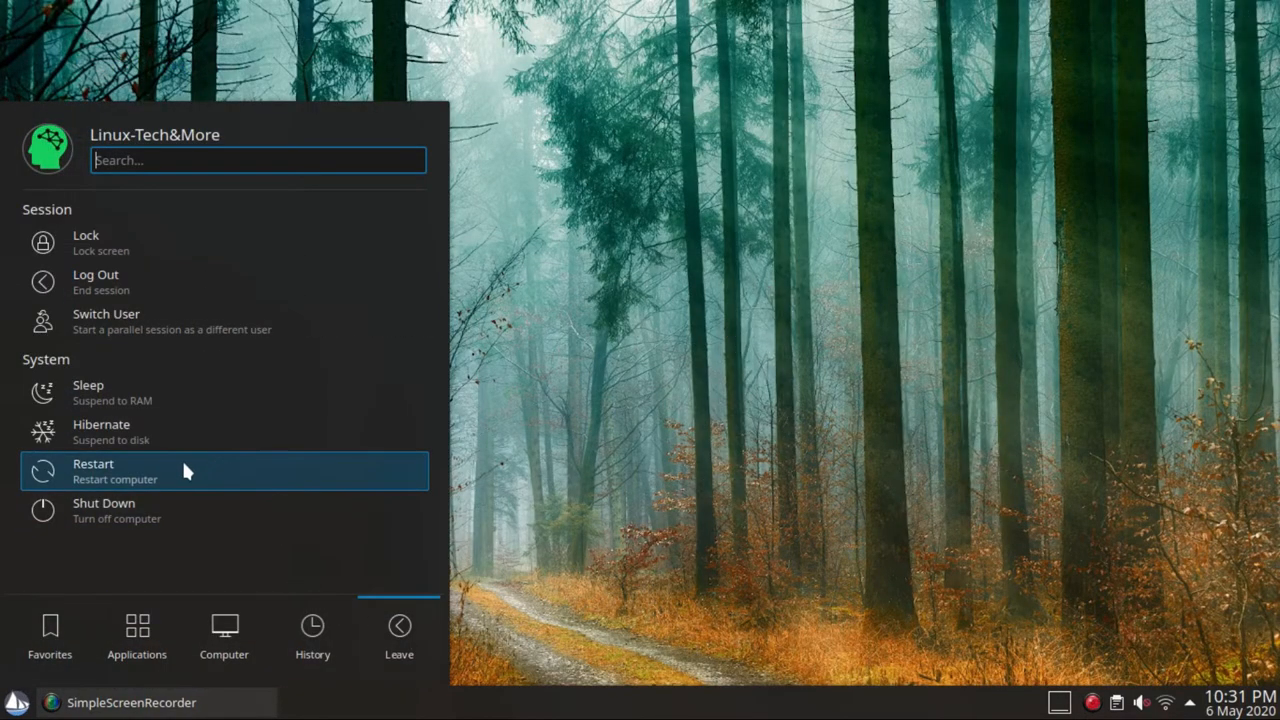
left_click(92, 472)
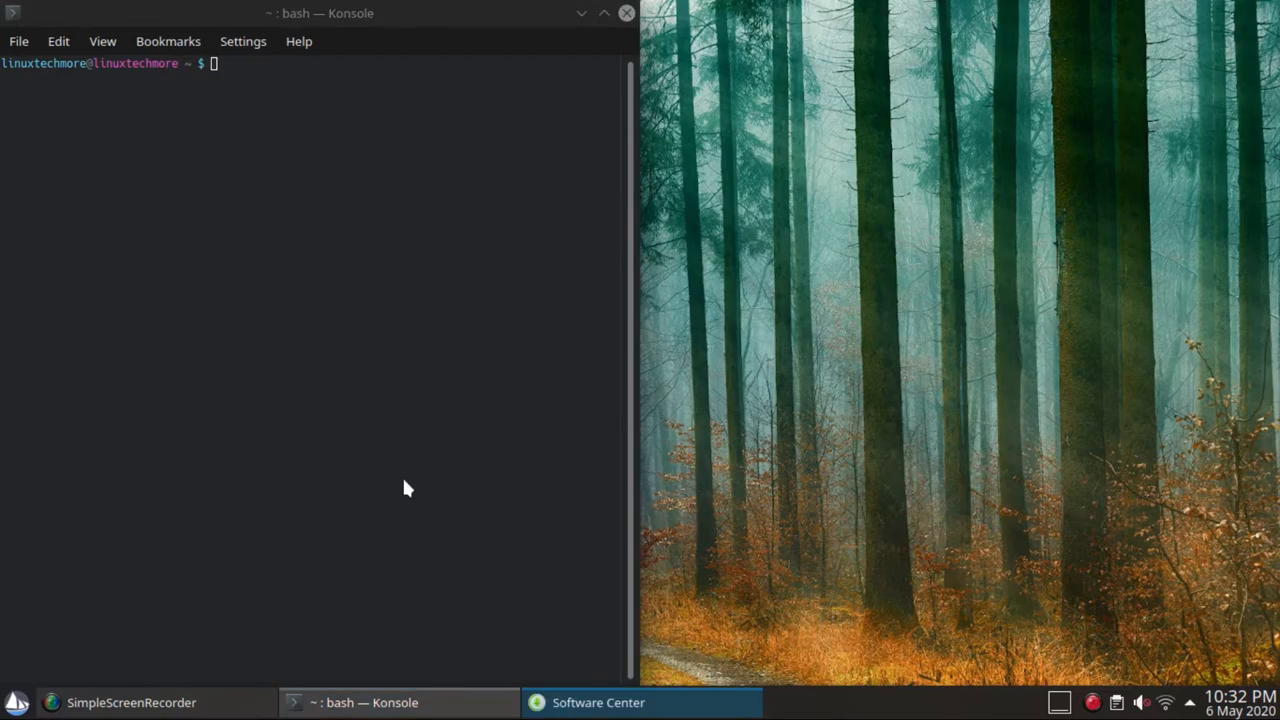
- Run 'sudo eopkg it gufw -y', which reports gufw already installed
left_click(610, 704)
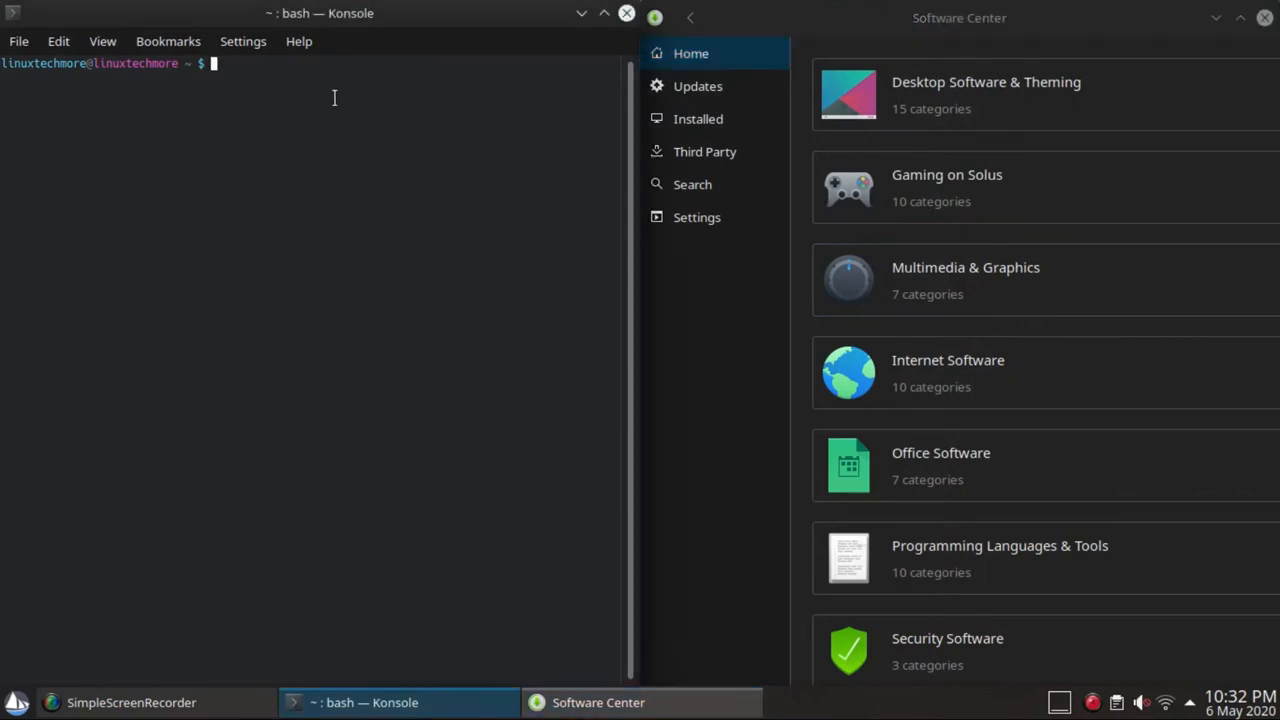
type("sudo")
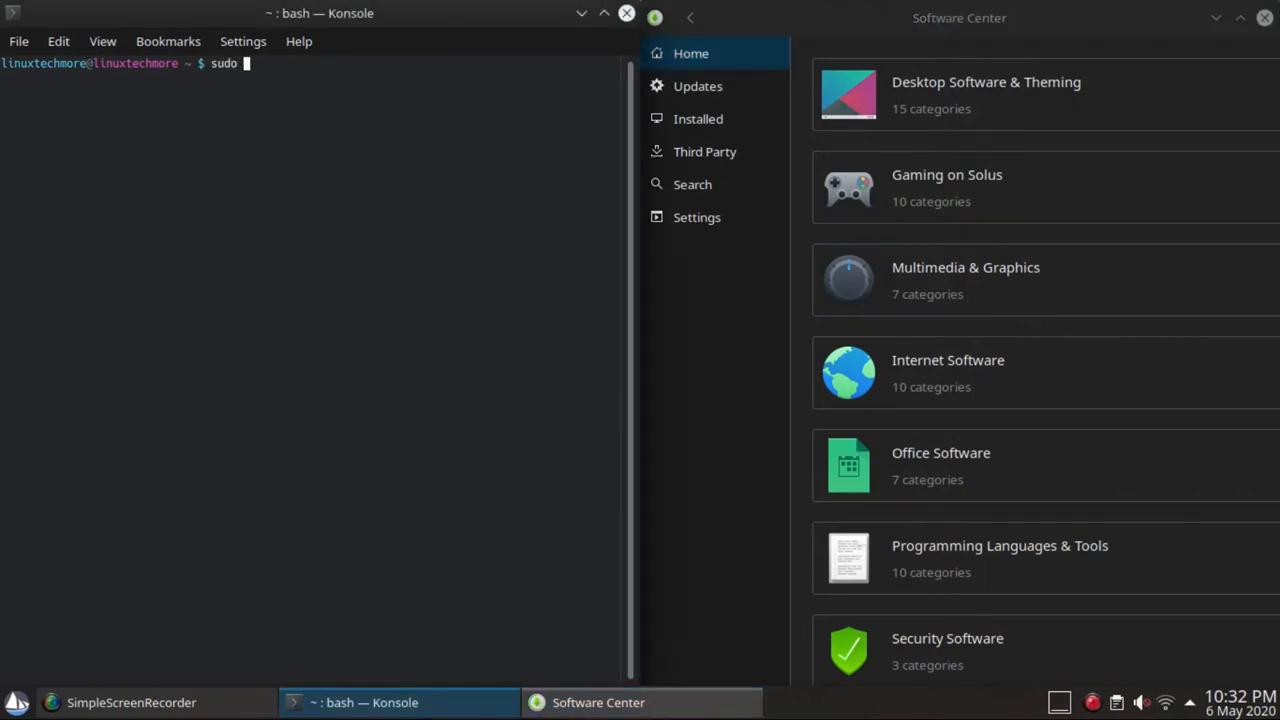
type("eopkg")
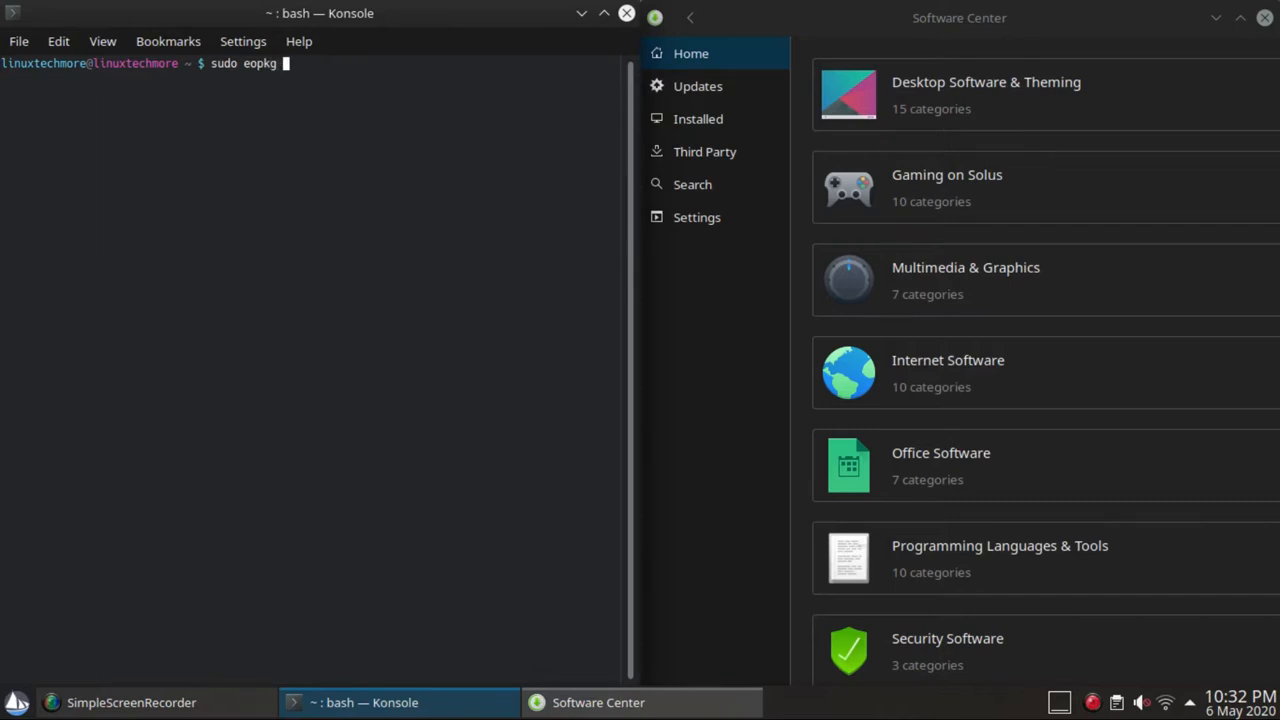
type("it")
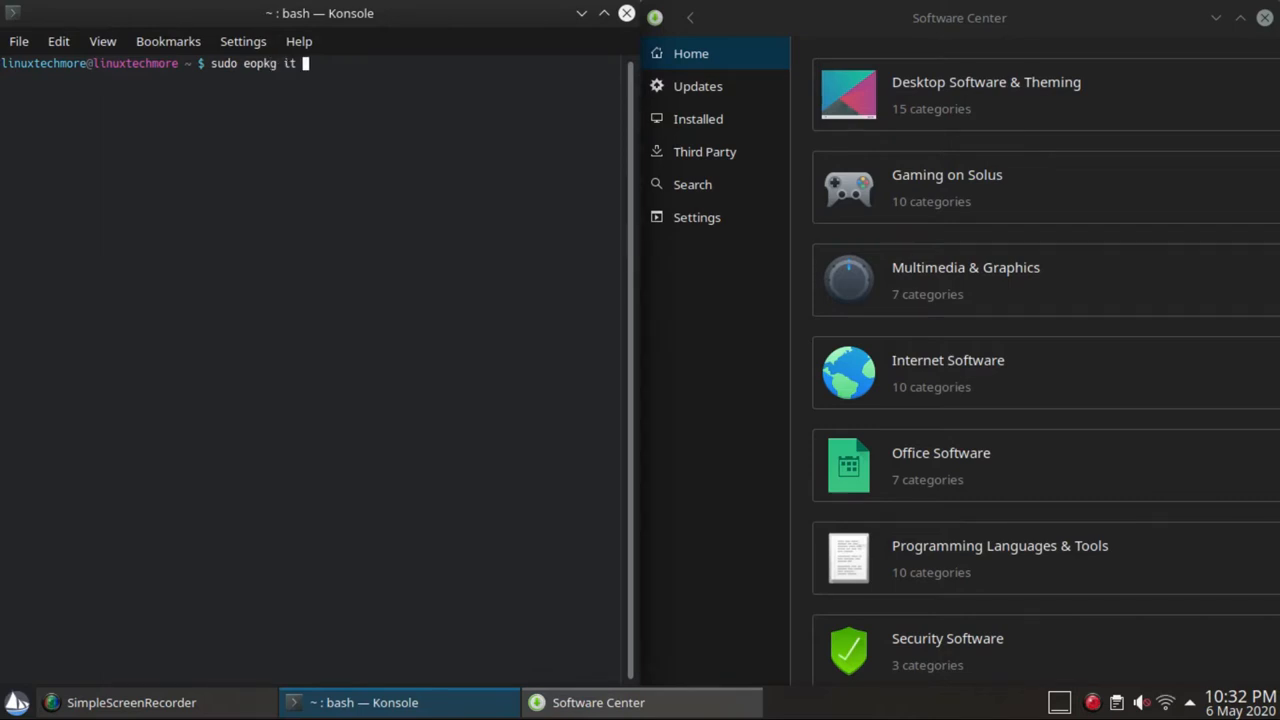
type("gufw -y")
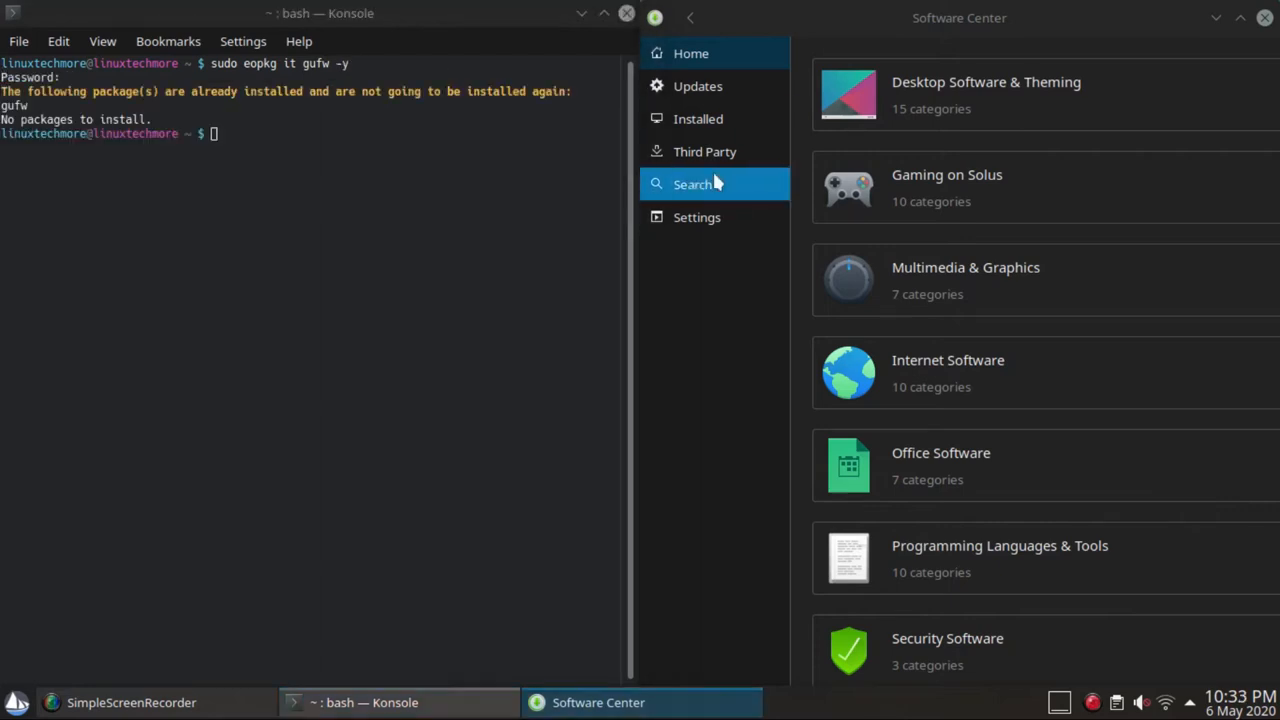
- Find and view the gufw firewall entry in the Software Center search
left_click(692, 184)
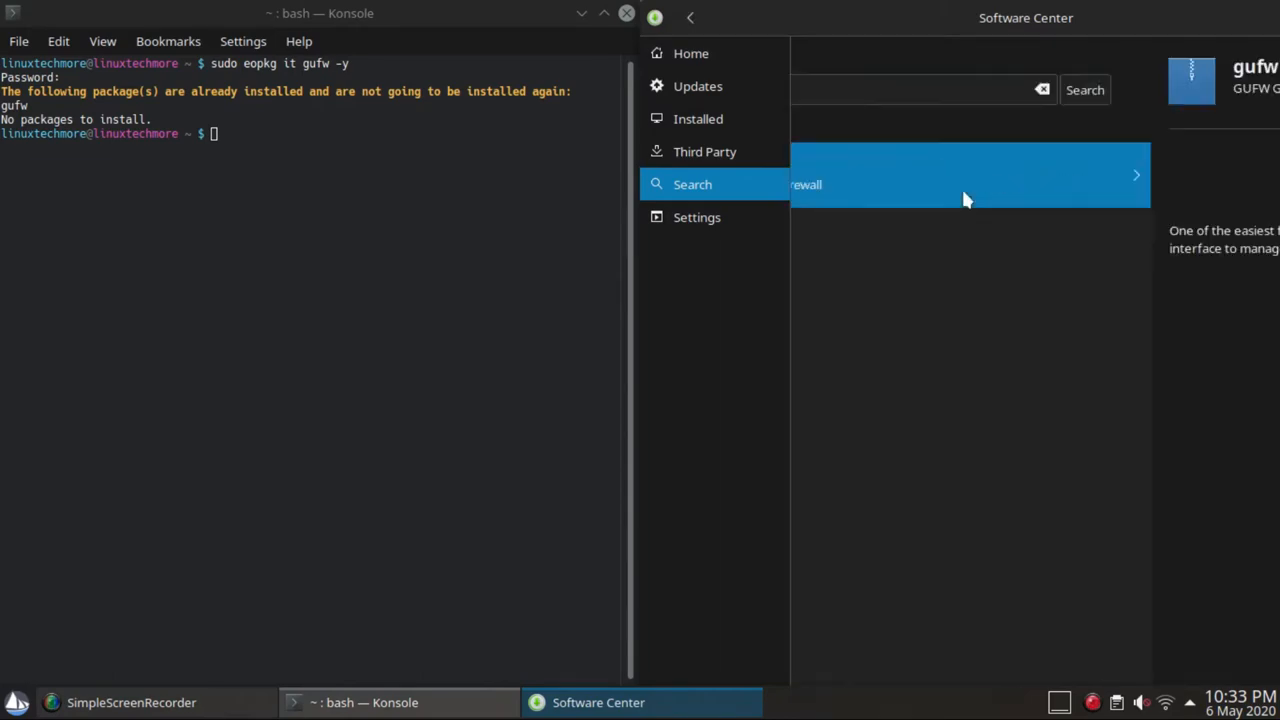
left_click(968, 176)
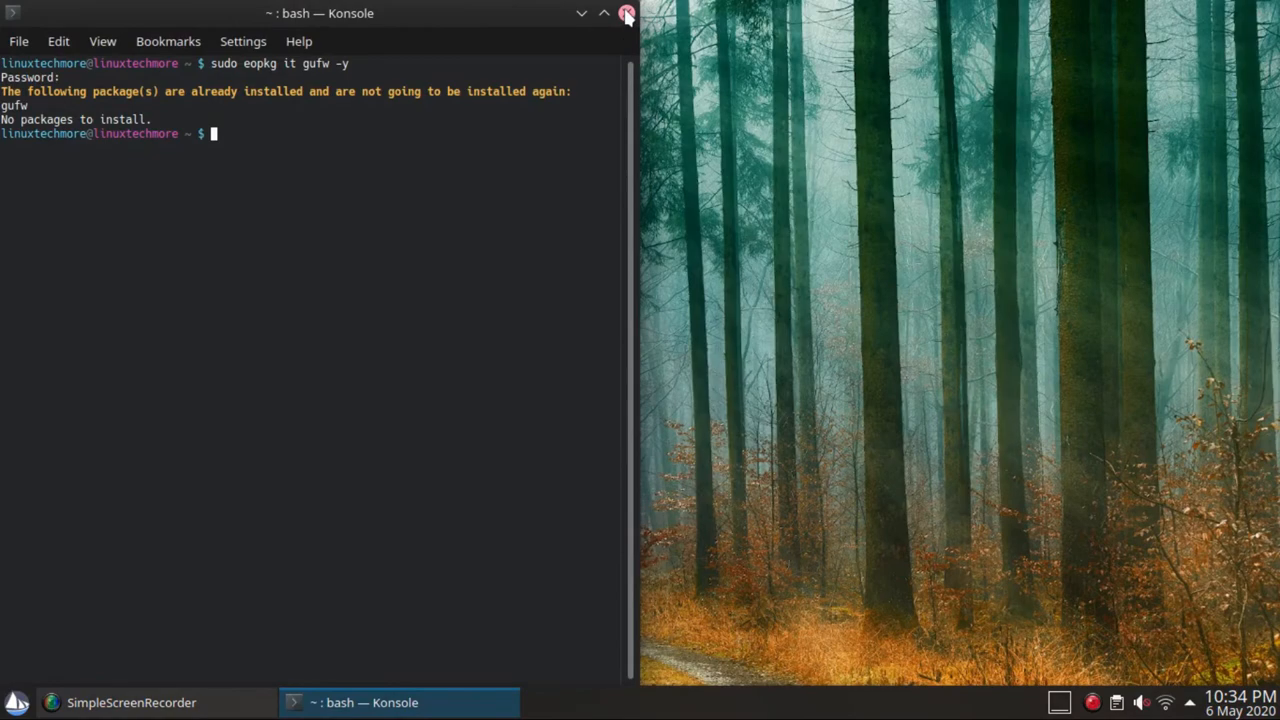
- Authenticate into GUFW, toggle the firewall off and back on, review its rules, then close it
left_click(636, 14)
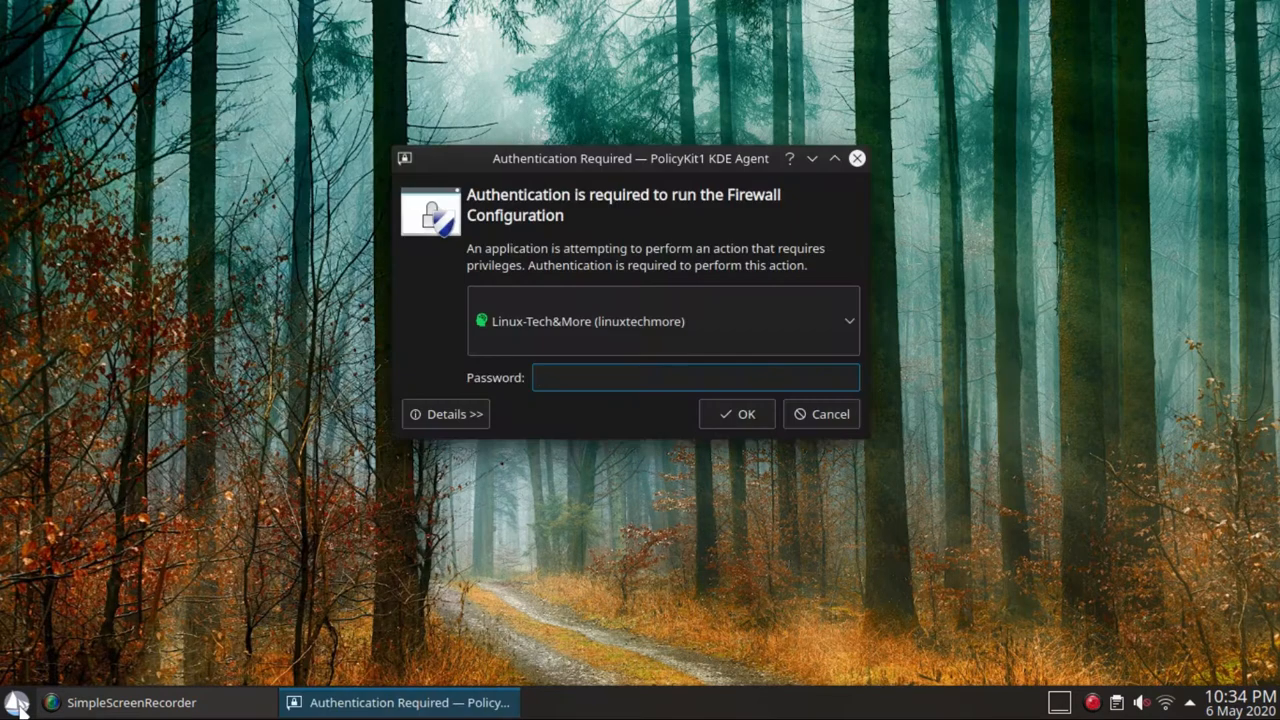
left_click(820, 412)
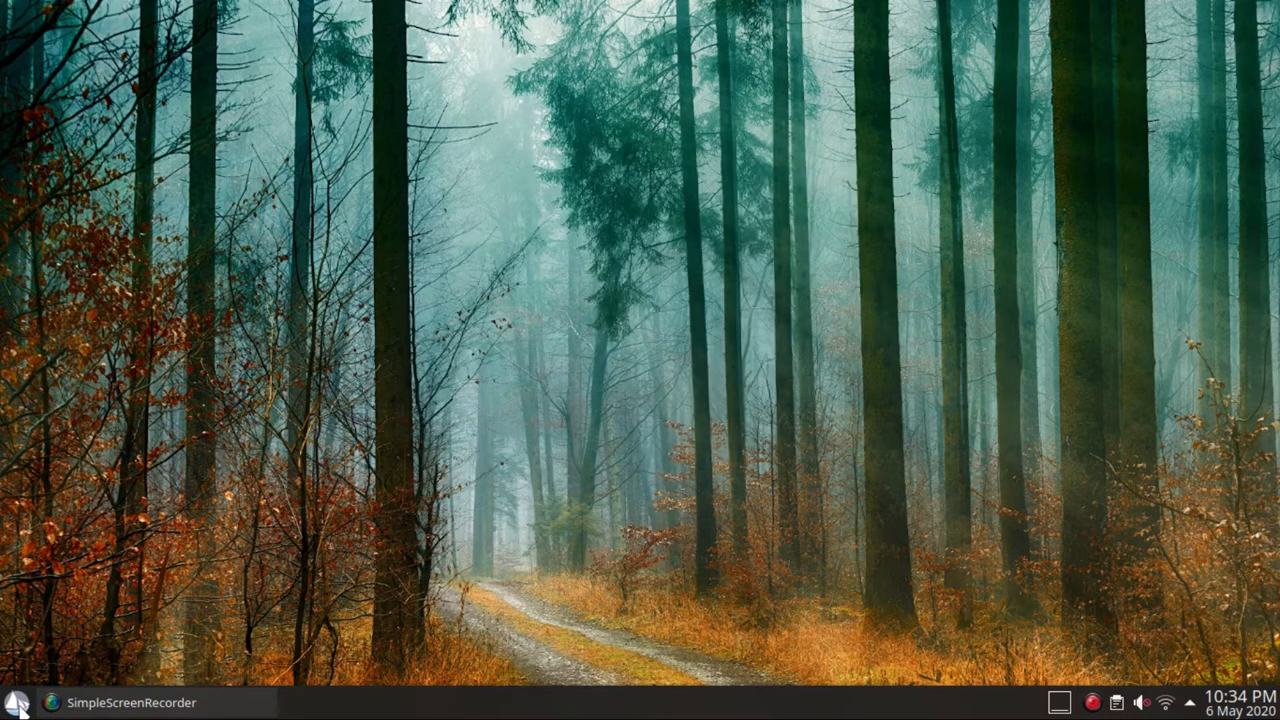
mouse_move(700, 460)
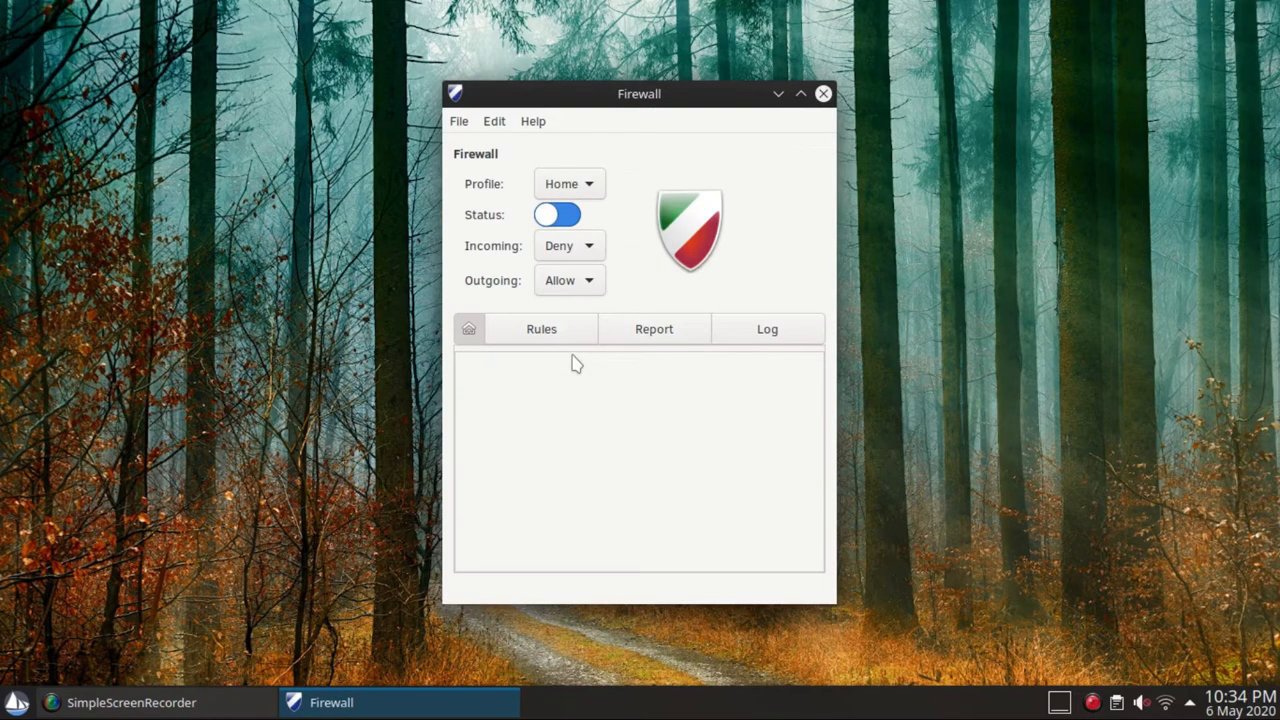
left_click(556, 214)
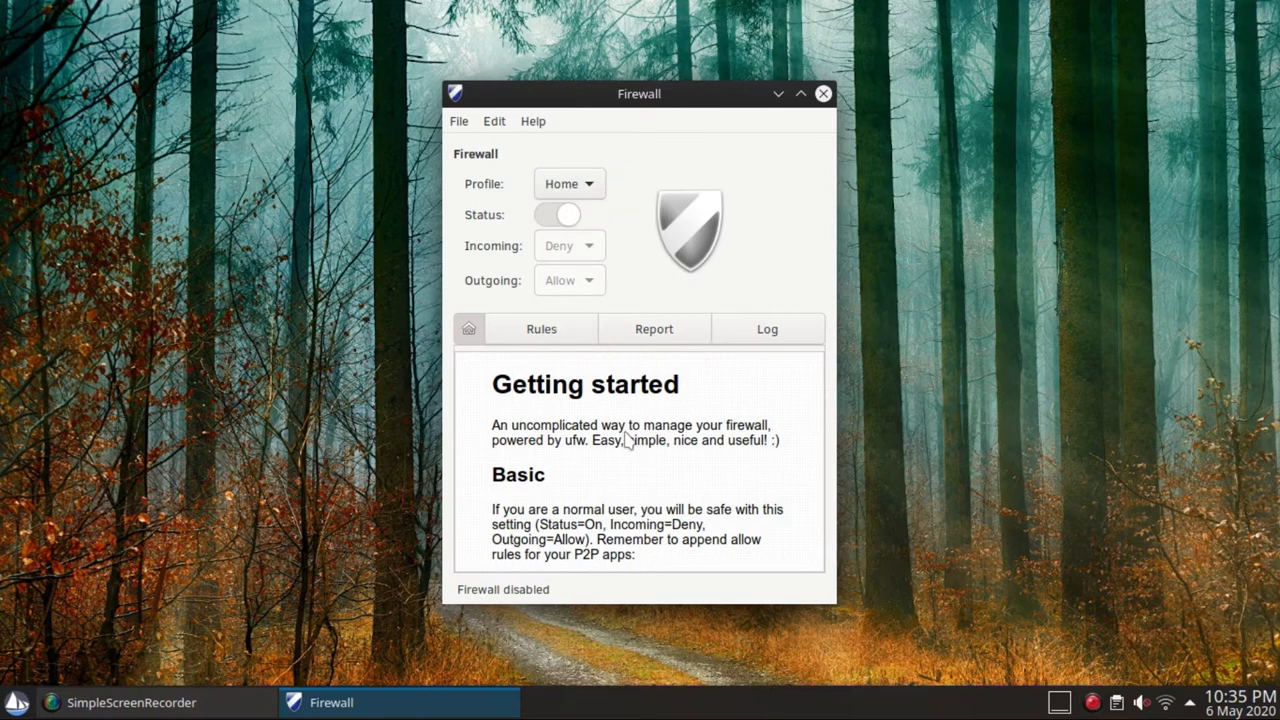
left_click(556, 214)
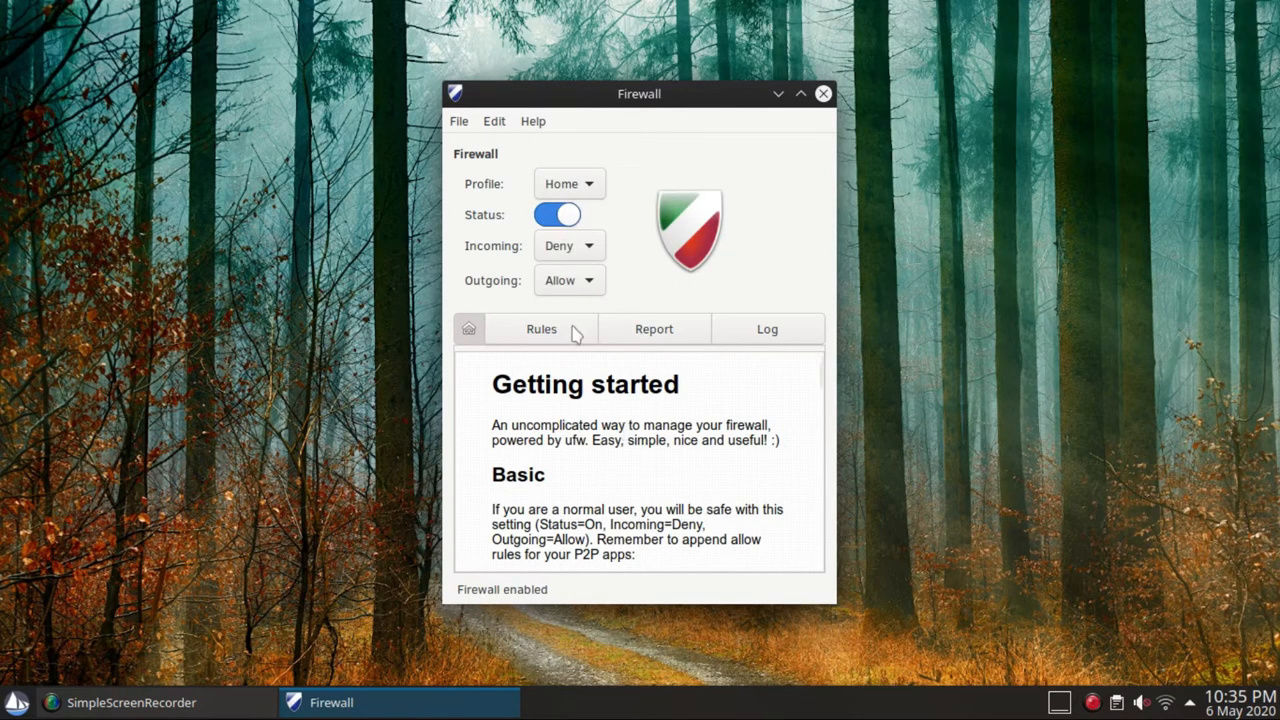
left_click(540, 328)
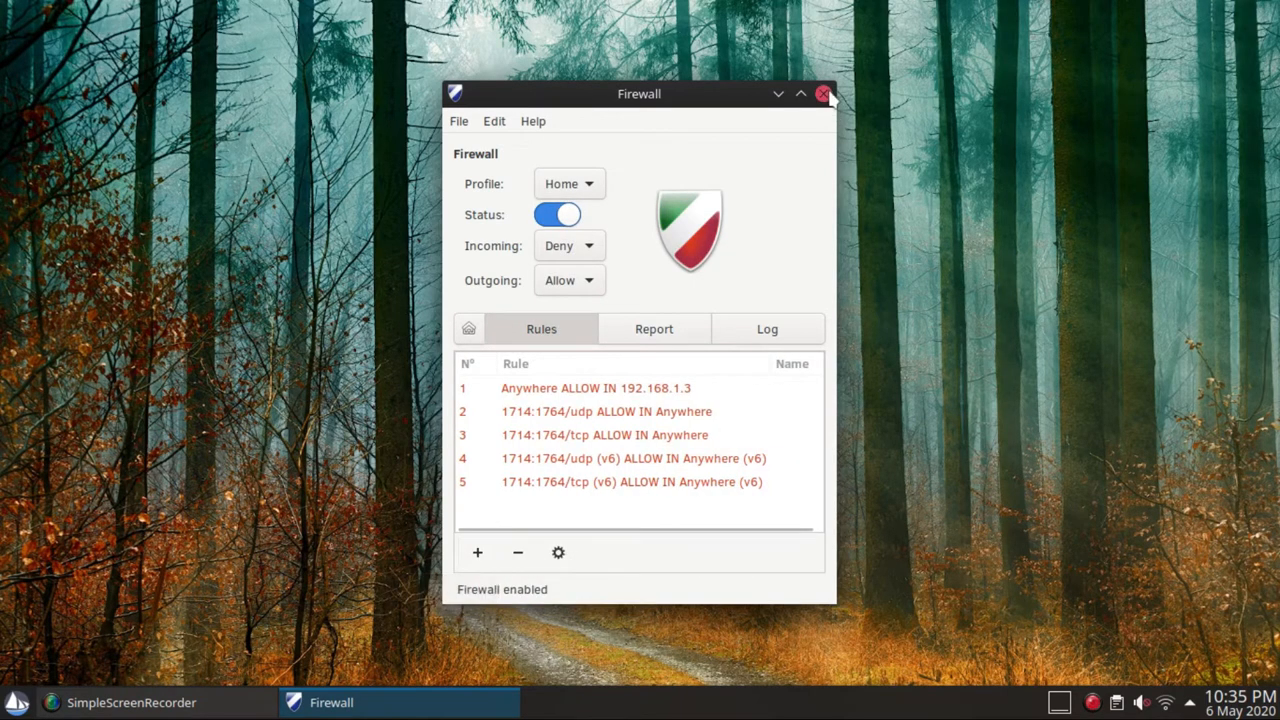
left_click(822, 94)
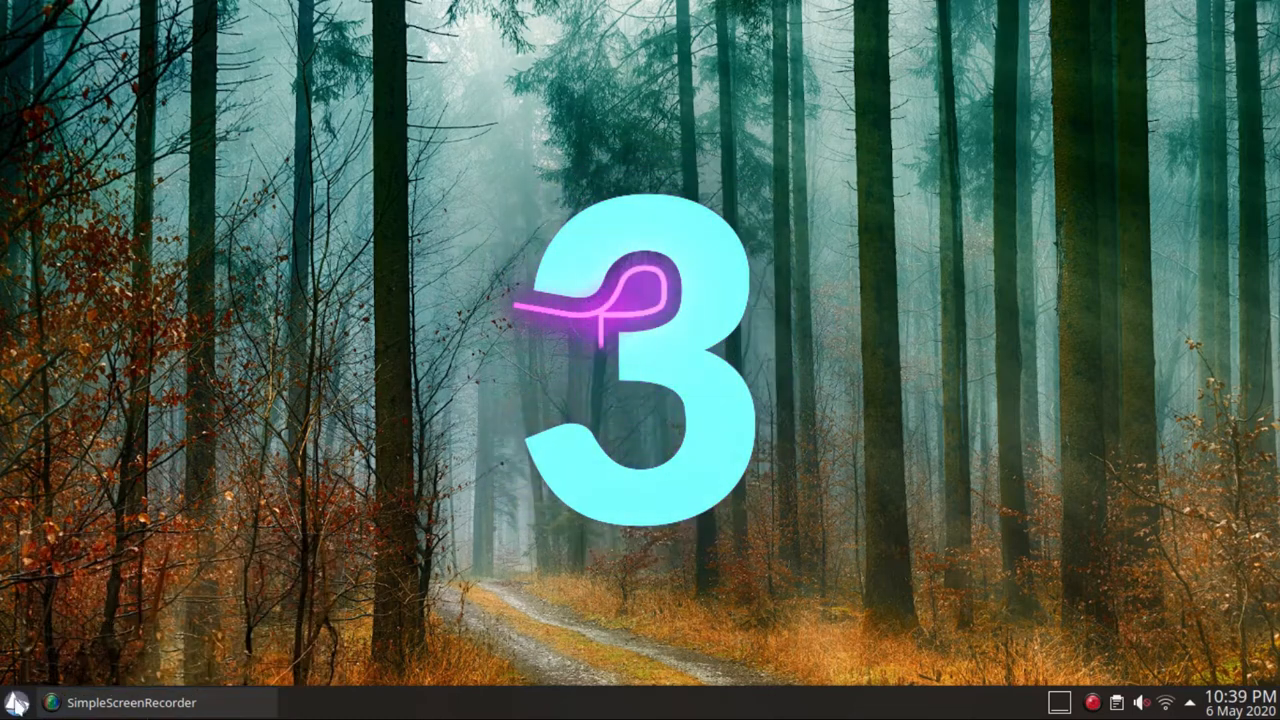
- Pick a new icon for the application launcher from the All icons category
right_click(12, 710)
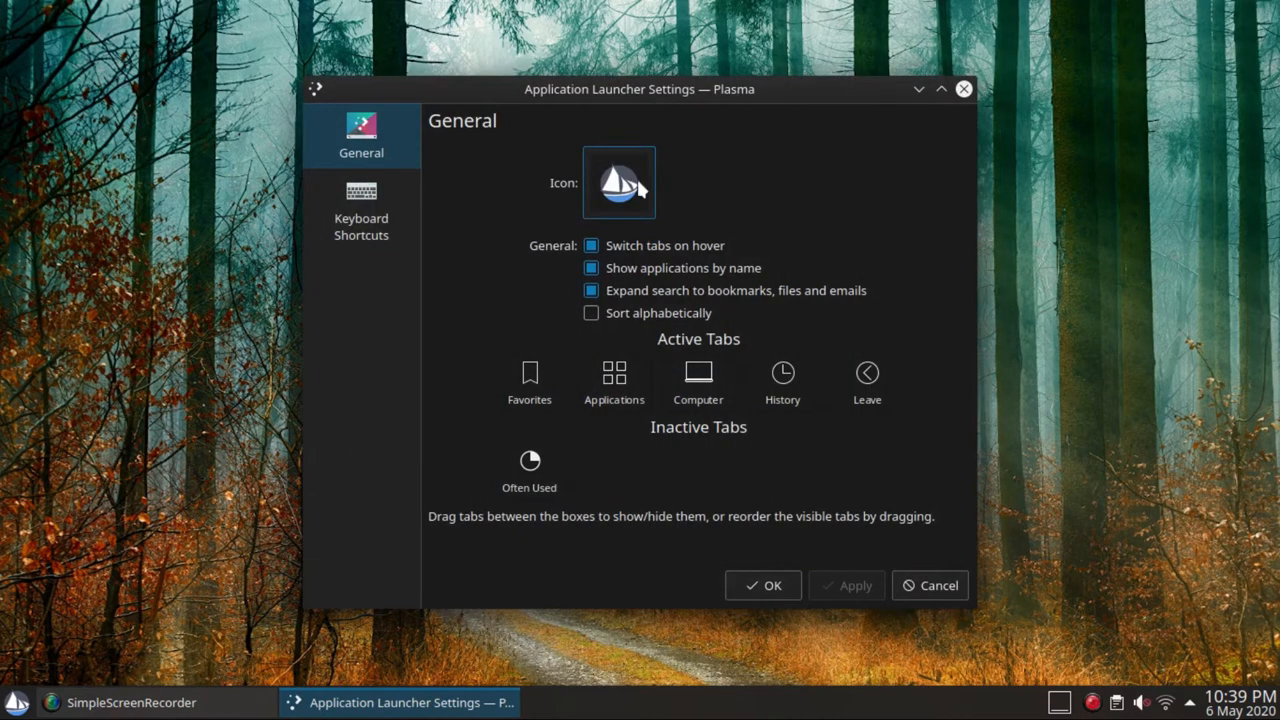
left_click(618, 182)
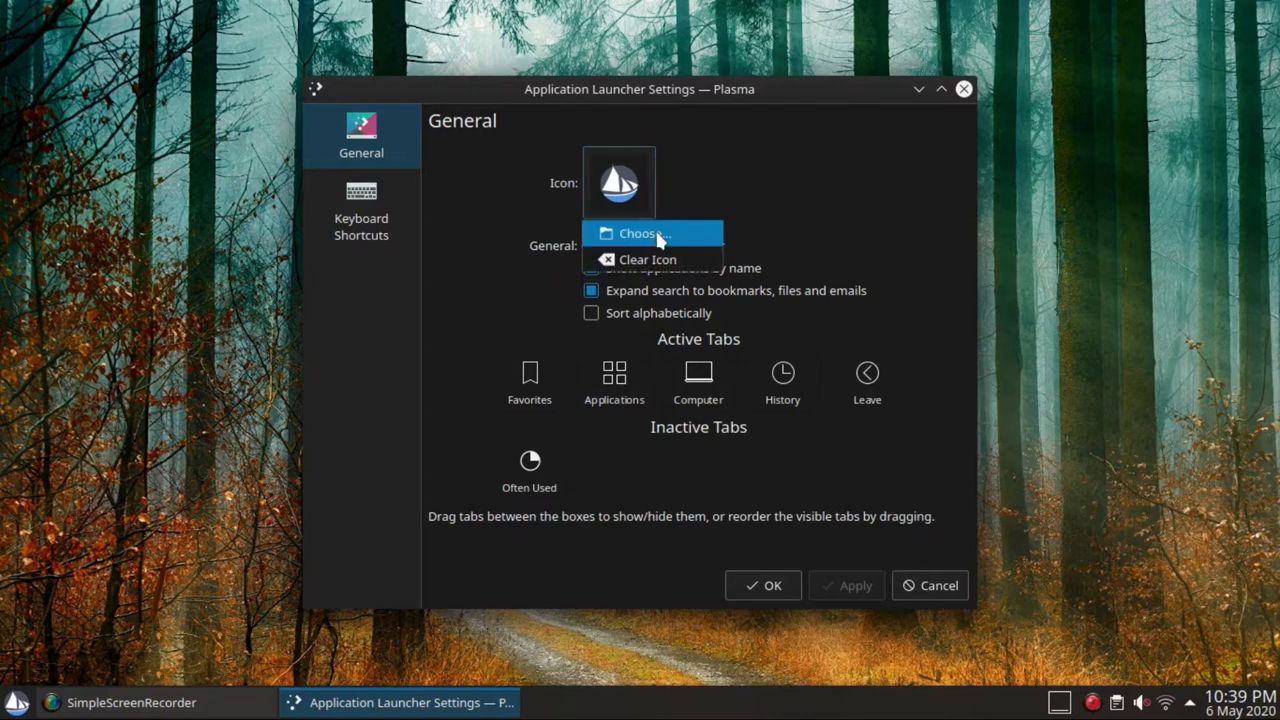
left_click(650, 232)
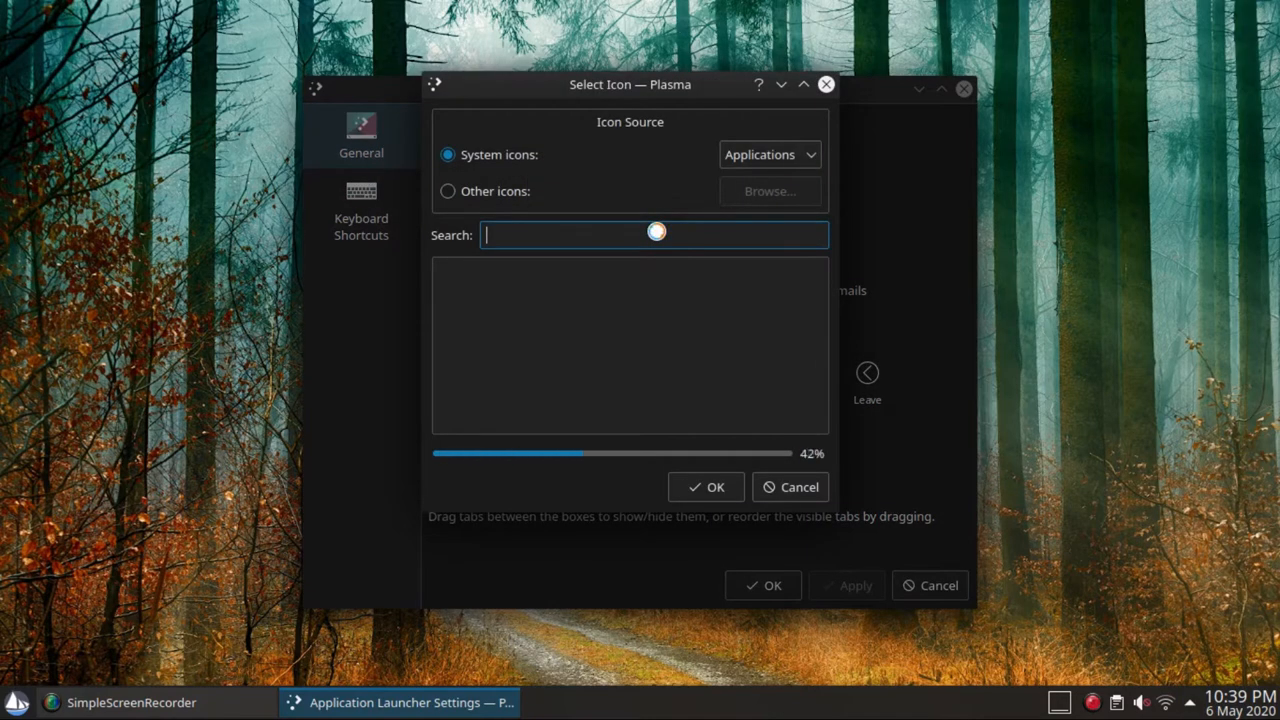
left_click(768, 154)
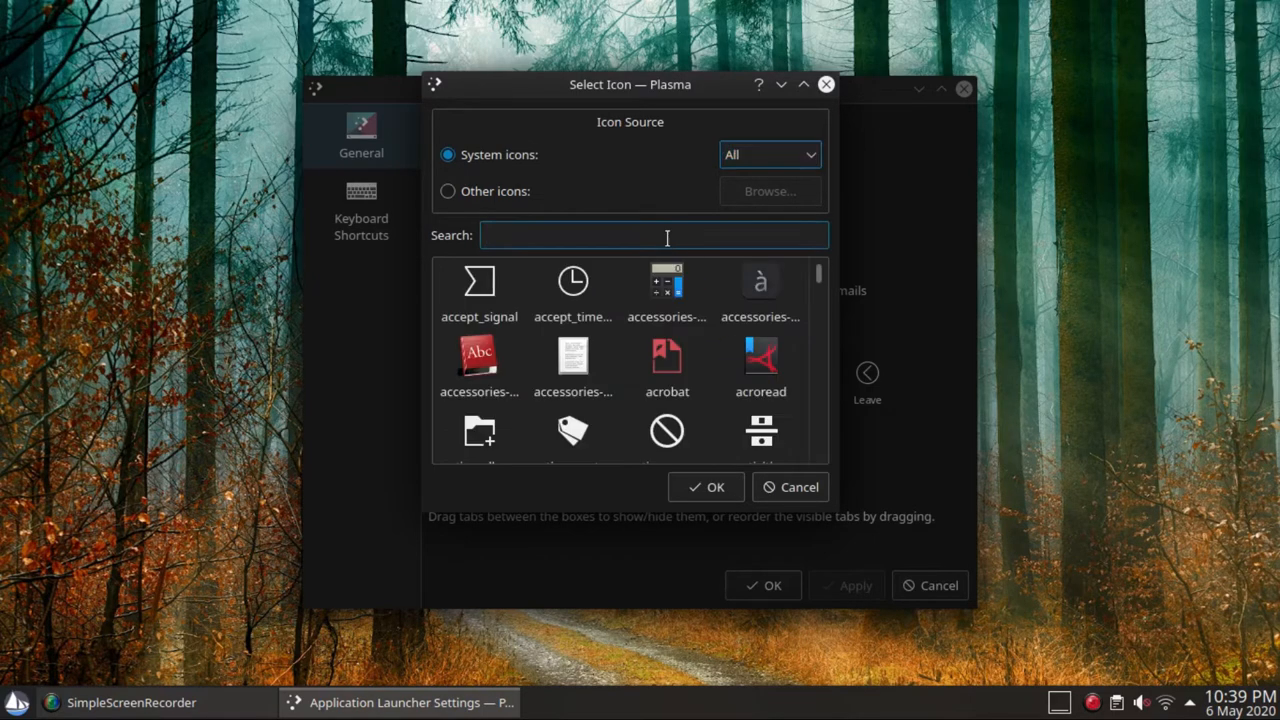
left_click(788, 488)
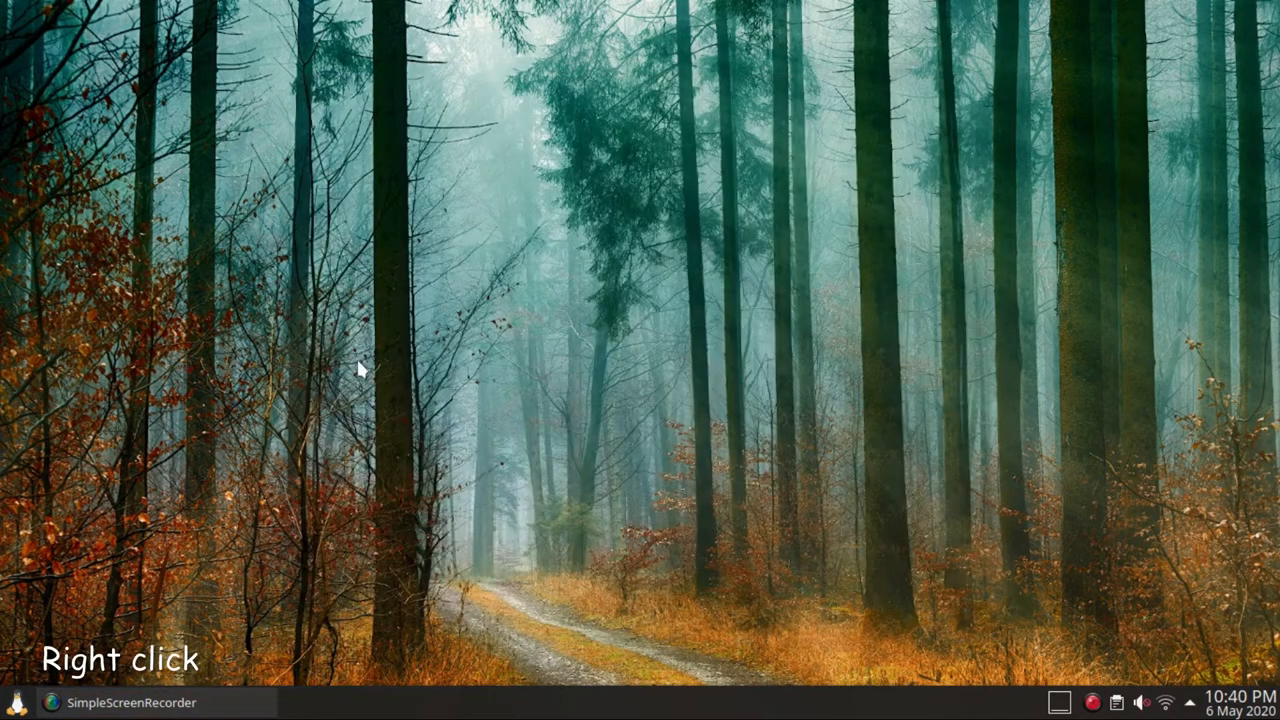
- Bring up the desktop's context menu of widget and settings options
right_click(20, 704)
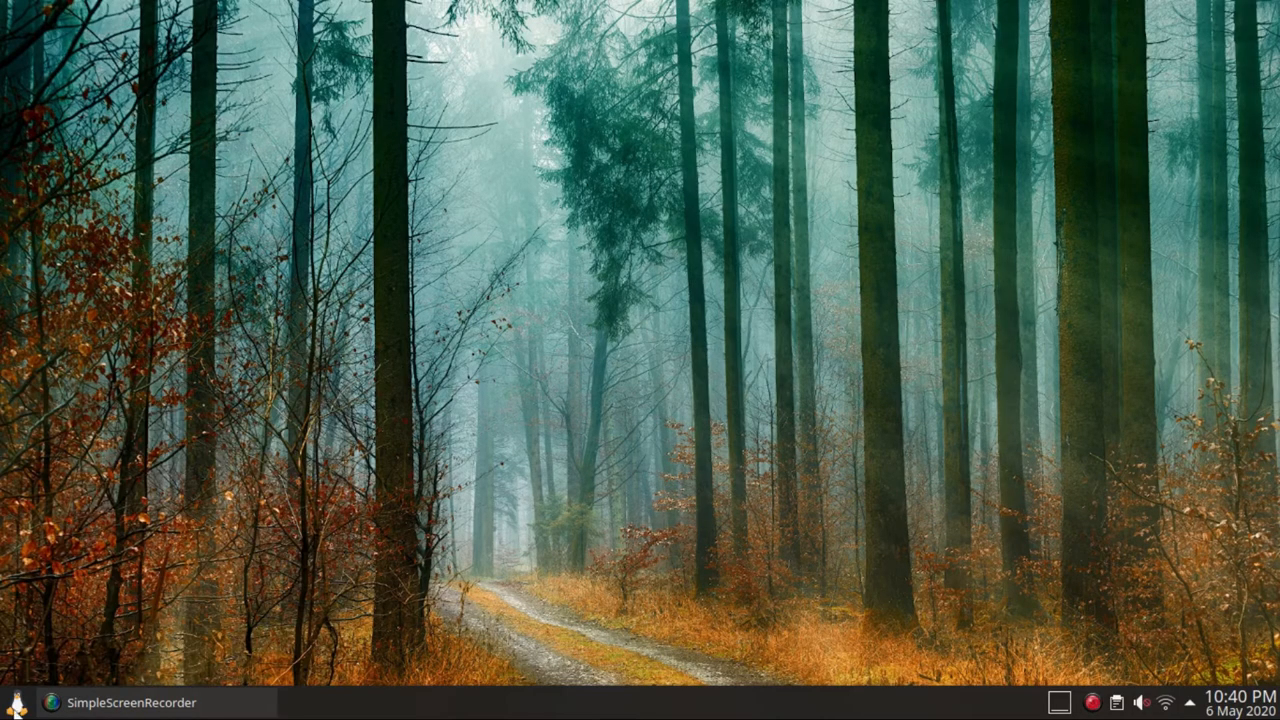
left_click(16, 702)
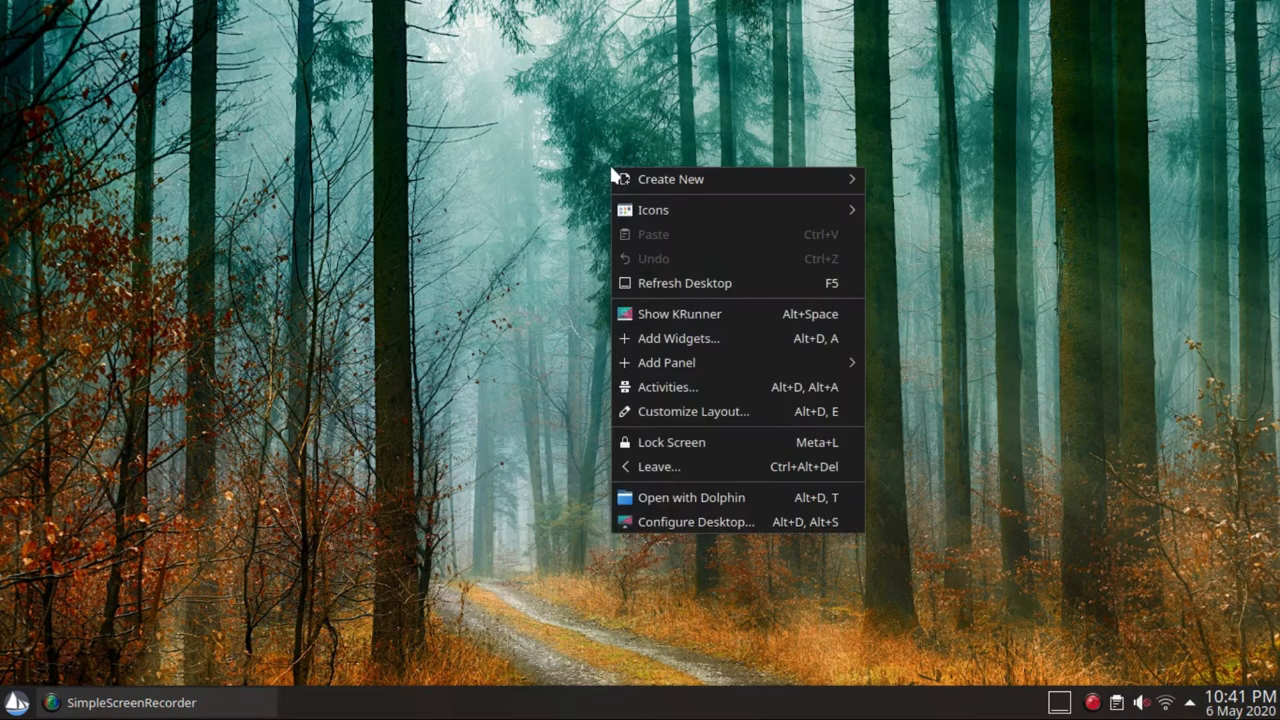
mouse_move(702, 356)
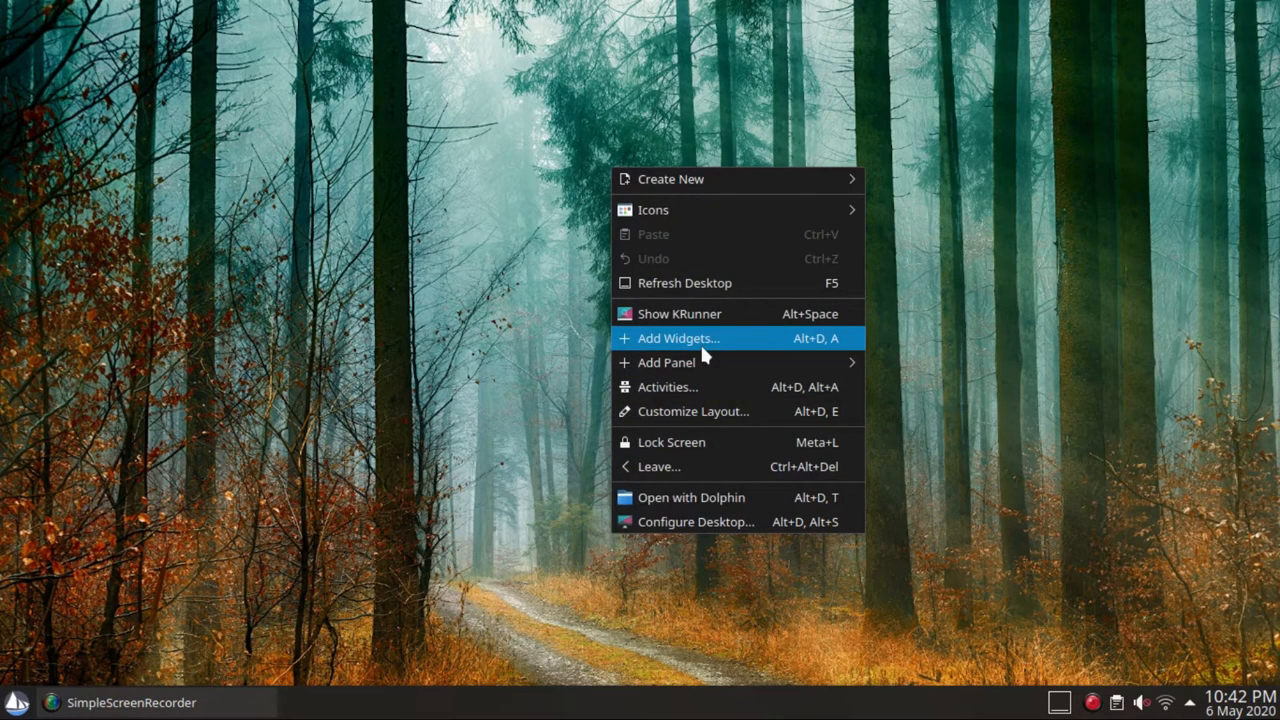
- Add the System Load Viewer and place a Network Monitor widget at the top right
left_click(678, 338)
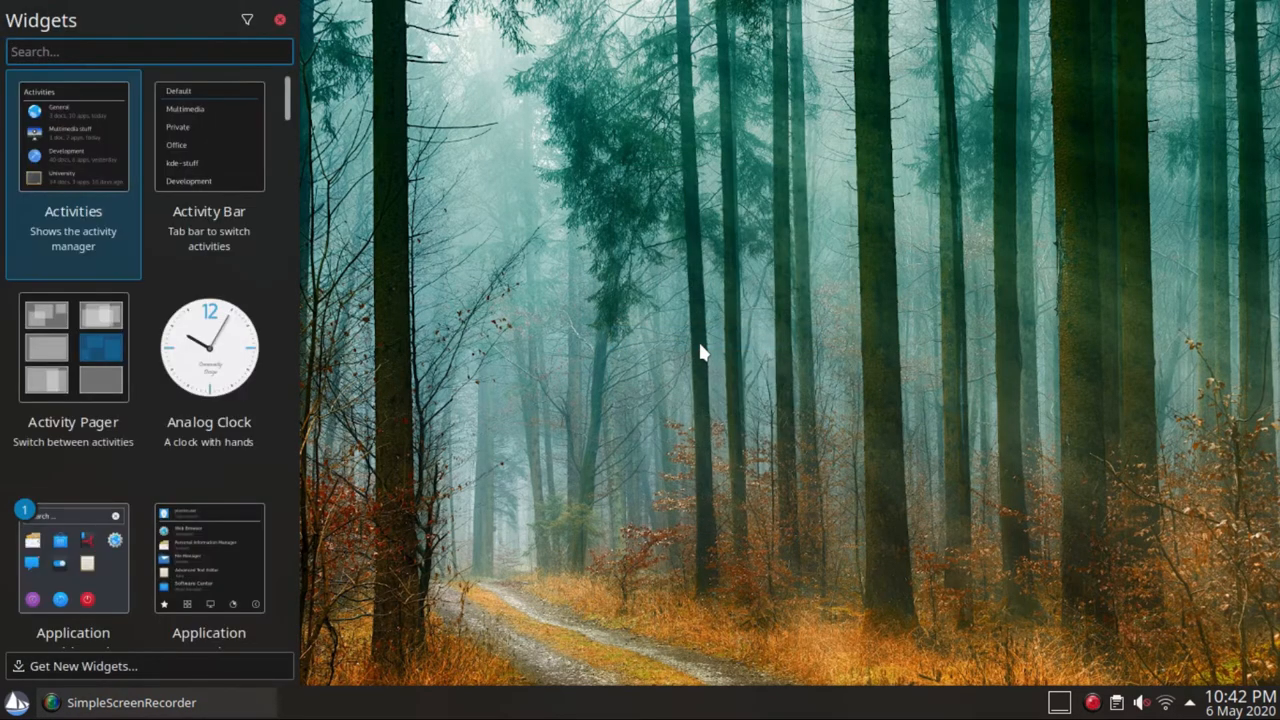
type("system")
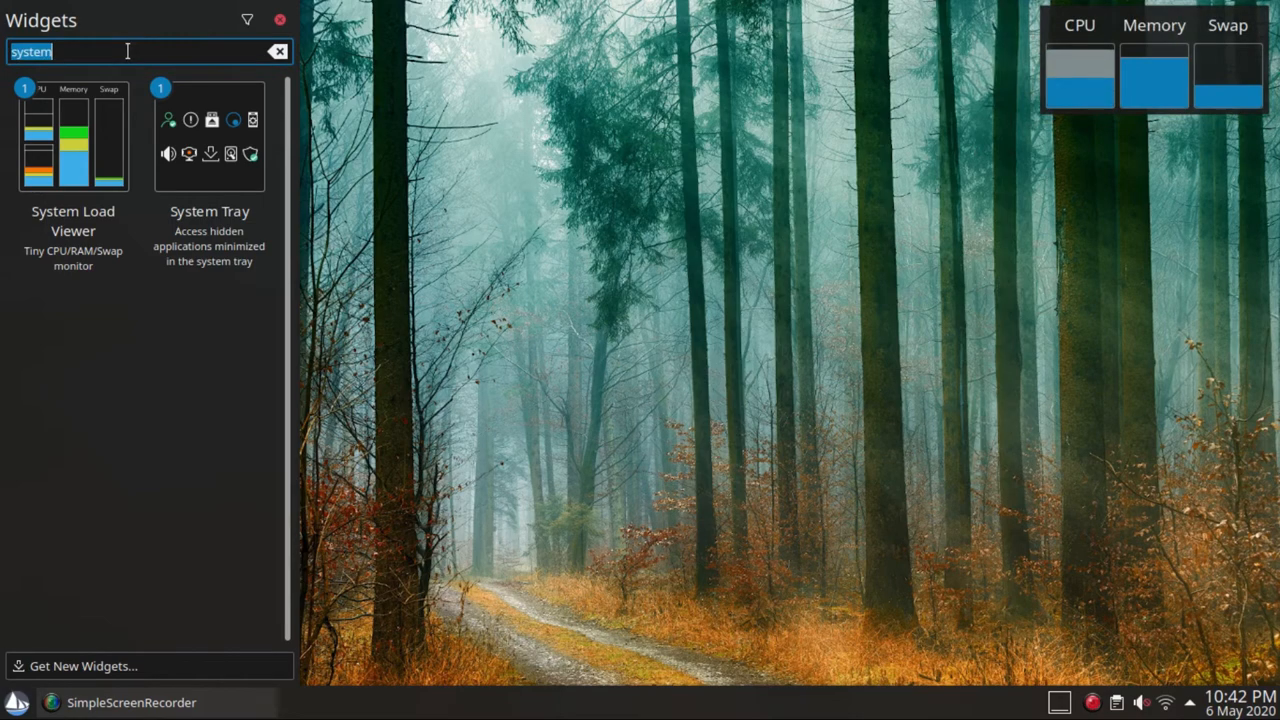
type("network")
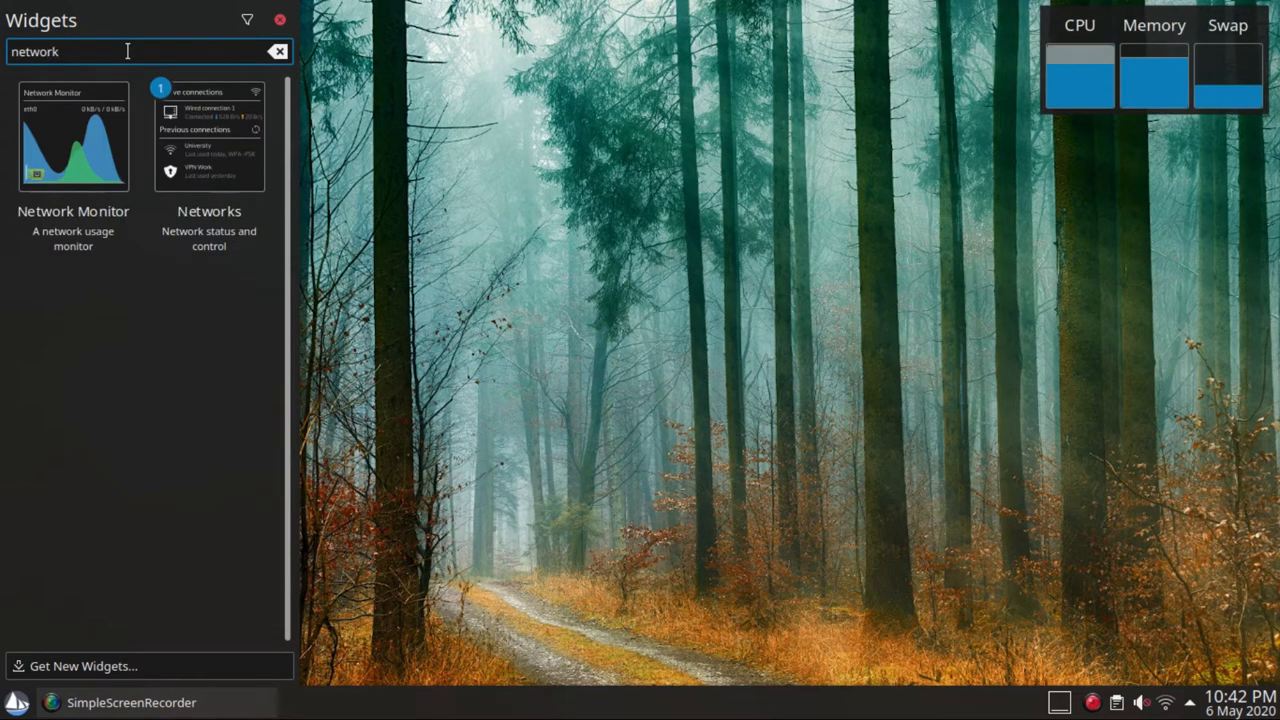
left_click_drag(72, 136, 1076, 230)
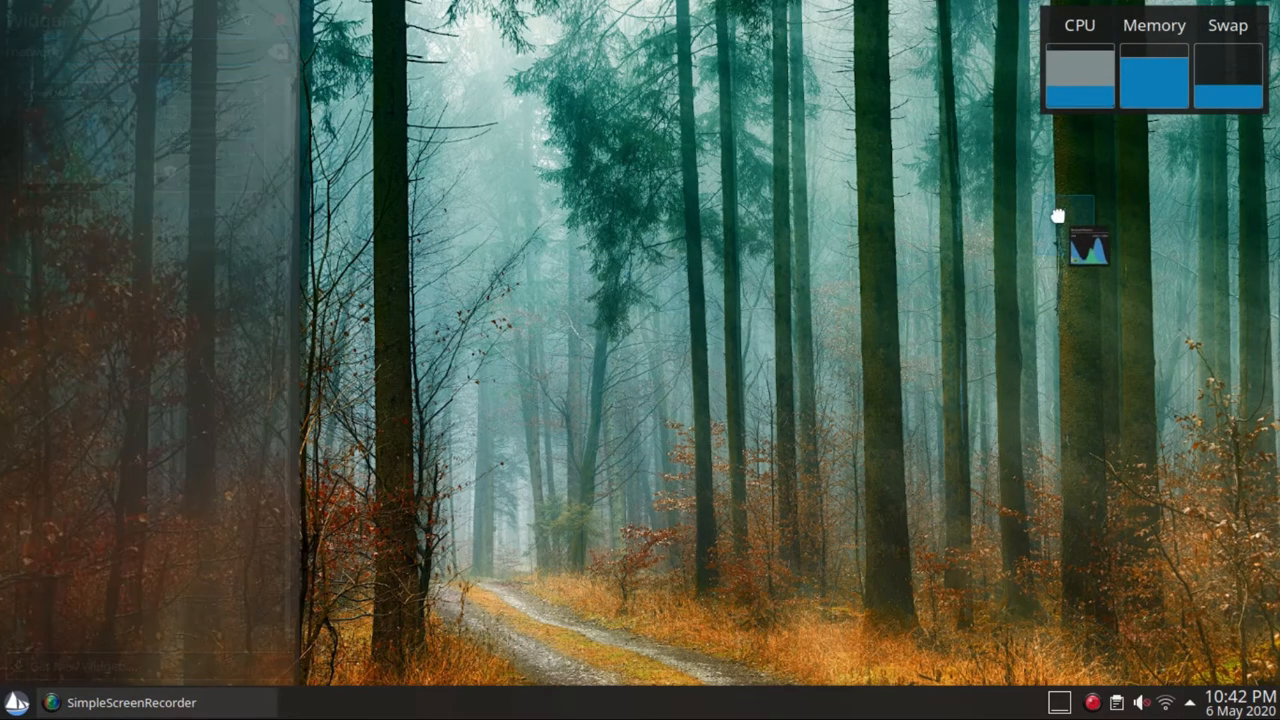
- Add a Folder View widget and adjust the analog clock's settings
left_click(1088, 246)
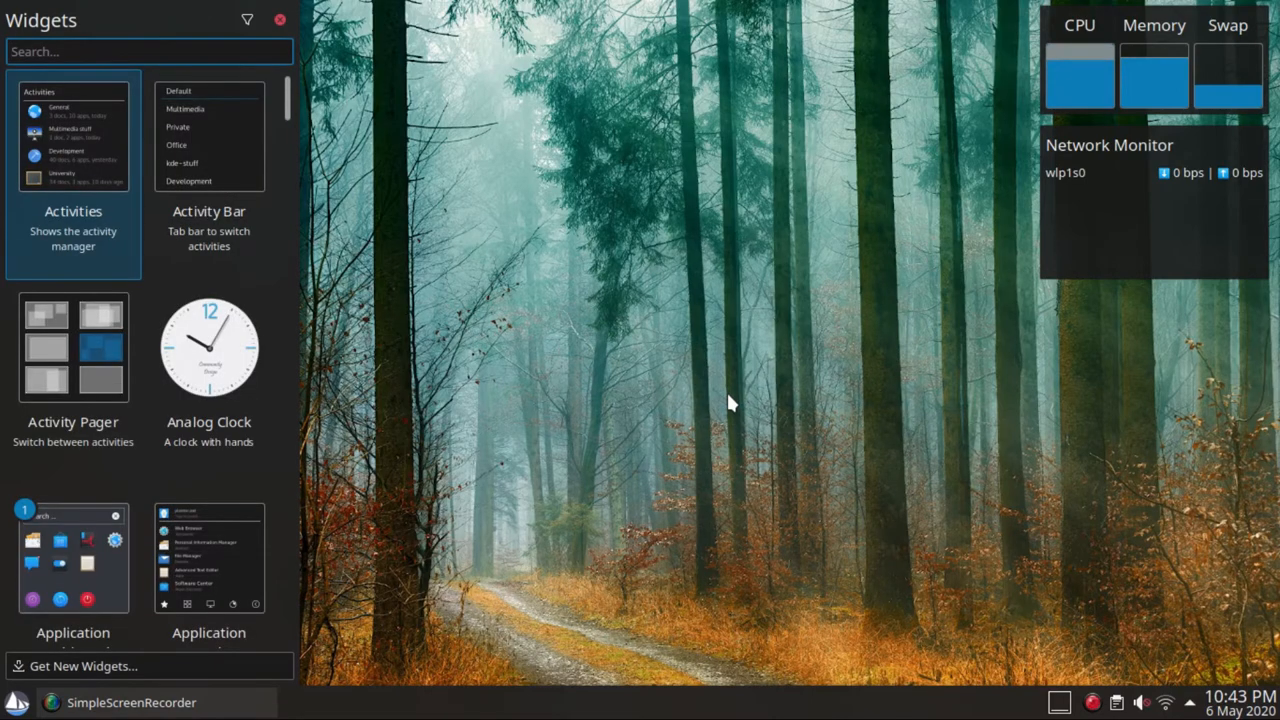
type("folder")
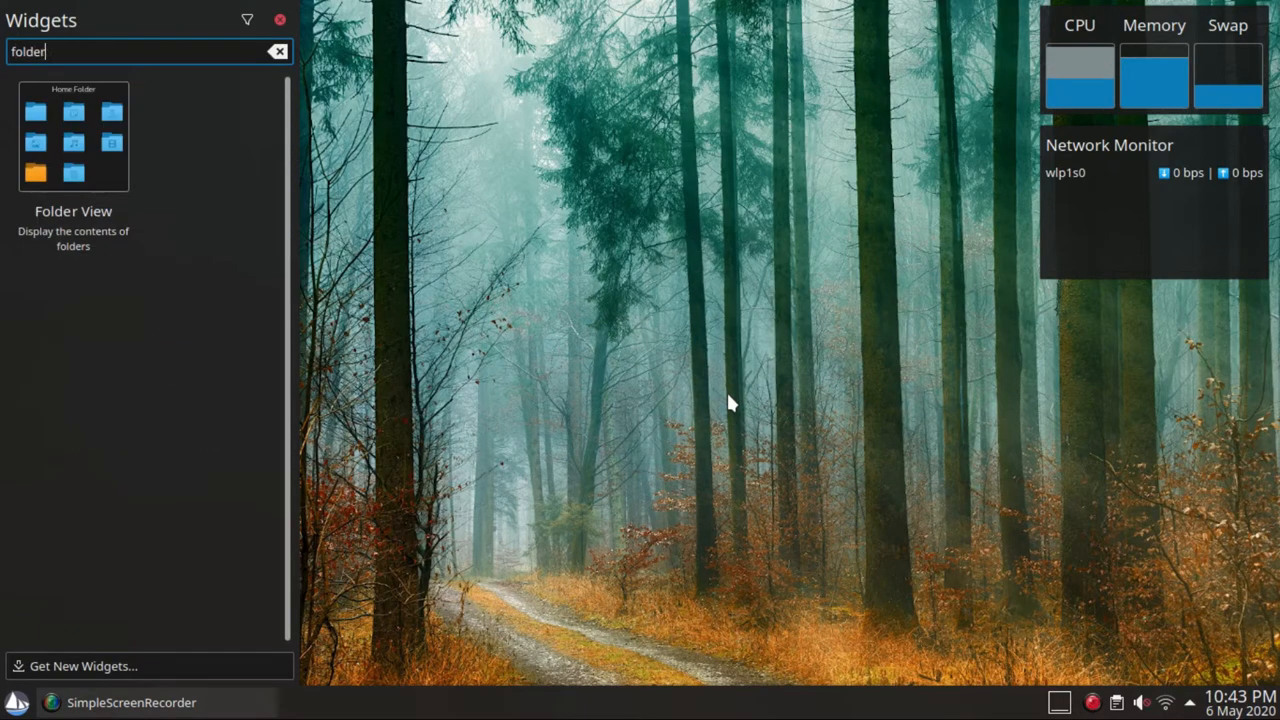
left_click(278, 52)
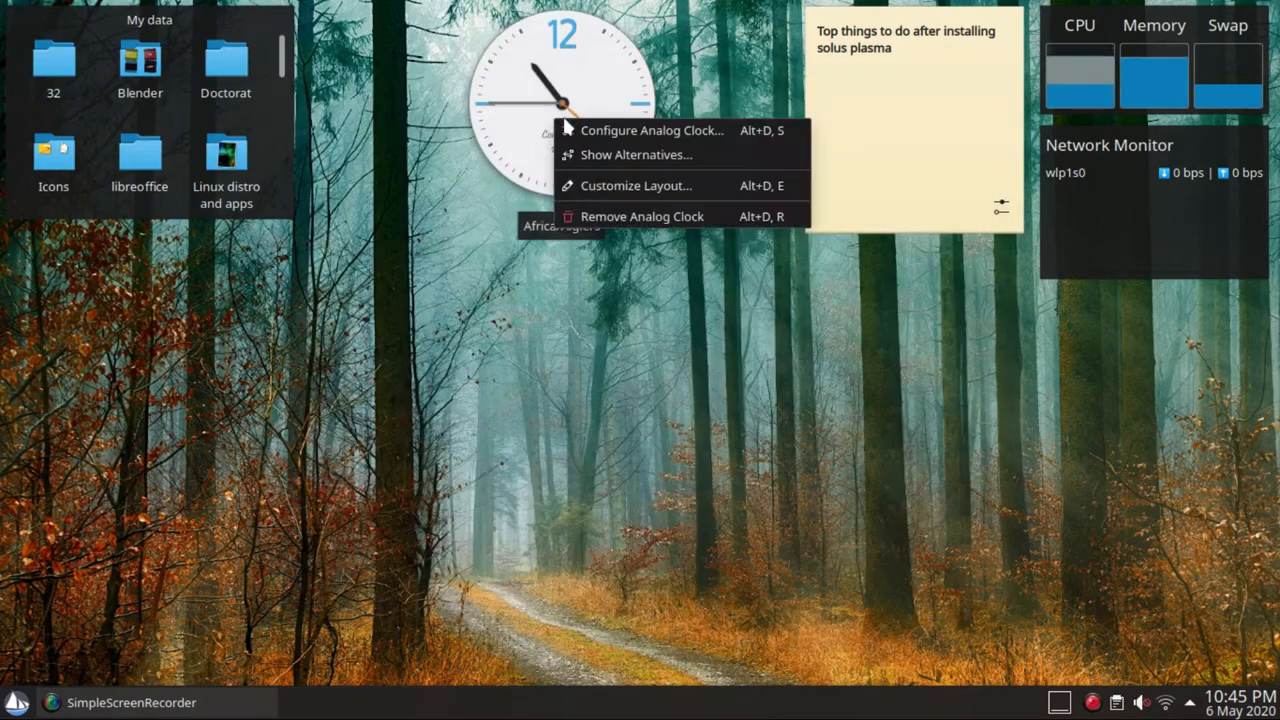
left_click(632, 154)
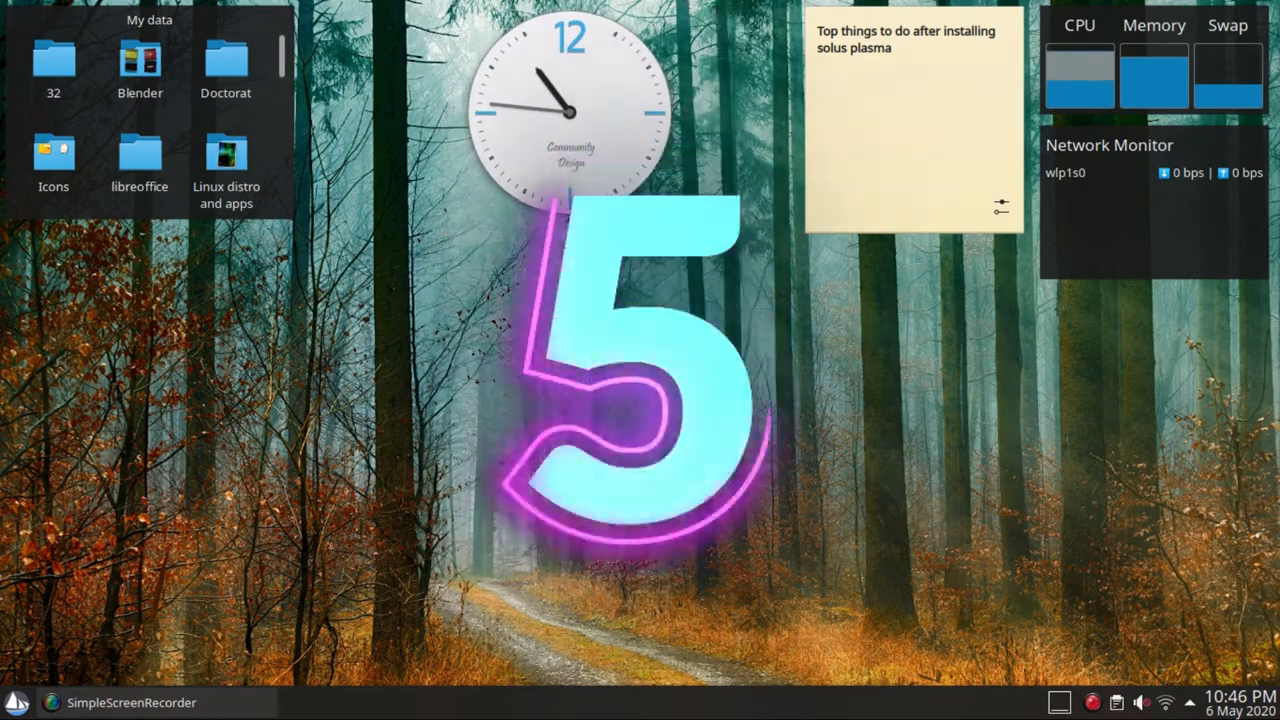
- Set the desktop wallpaper to the Excl_Autumn_Leaf image via Configure Desktop
right_click(640, 442)
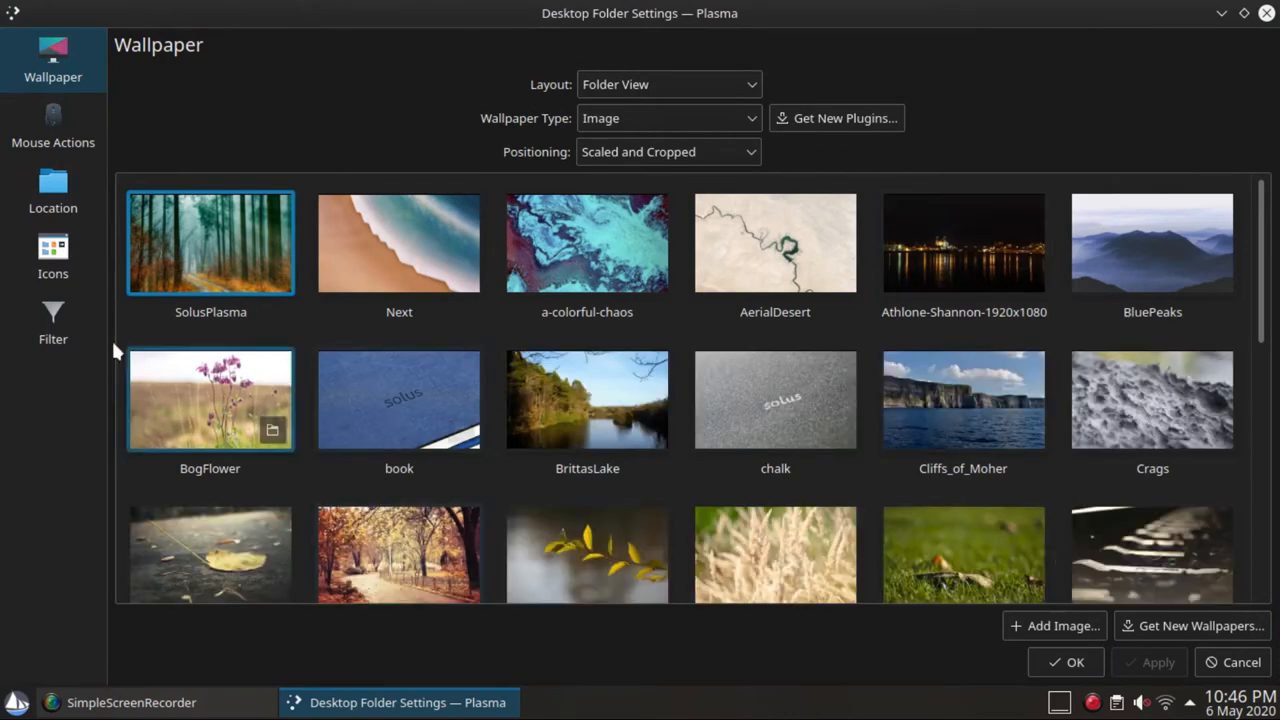
left_click(668, 118)
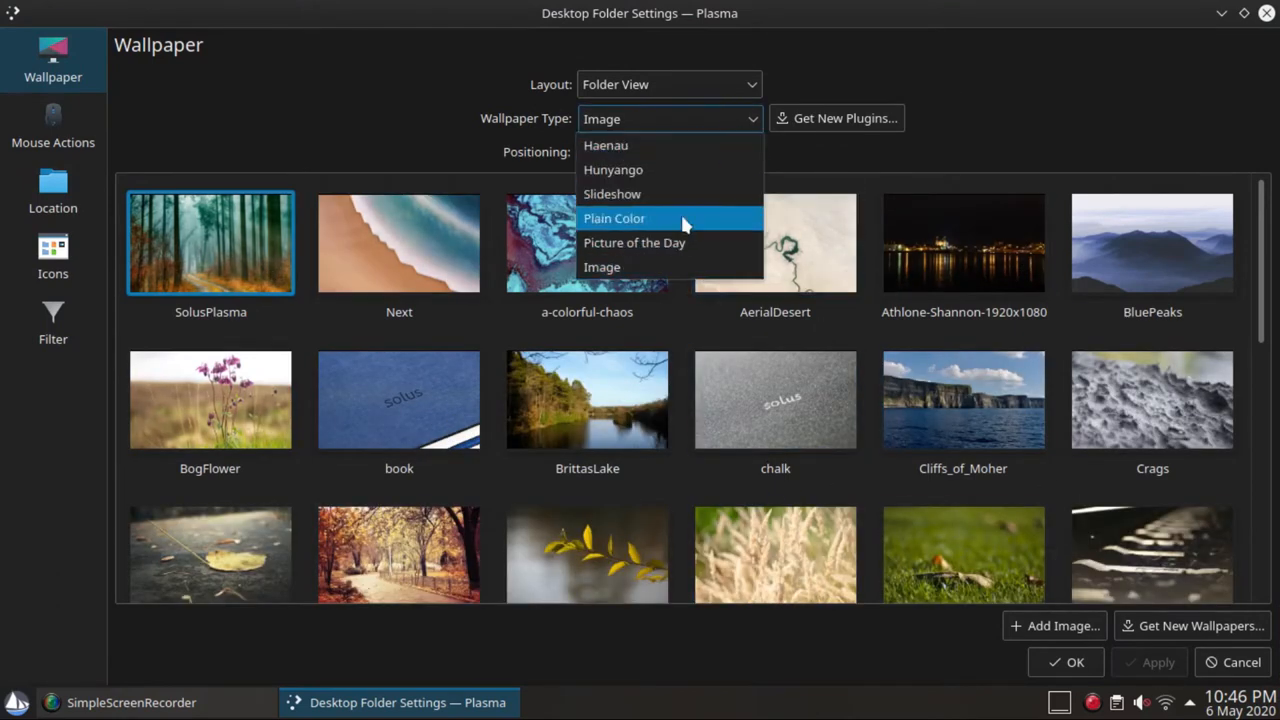
left_click(632, 266)
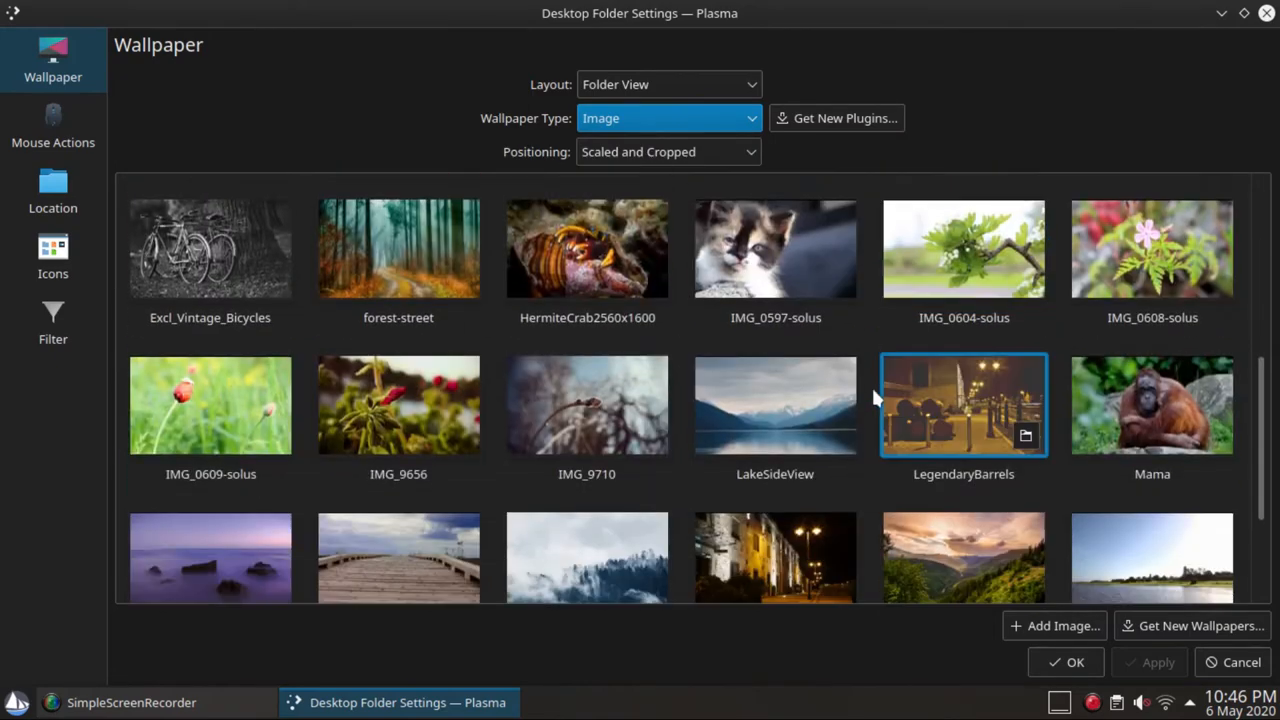
scroll("down", 3)
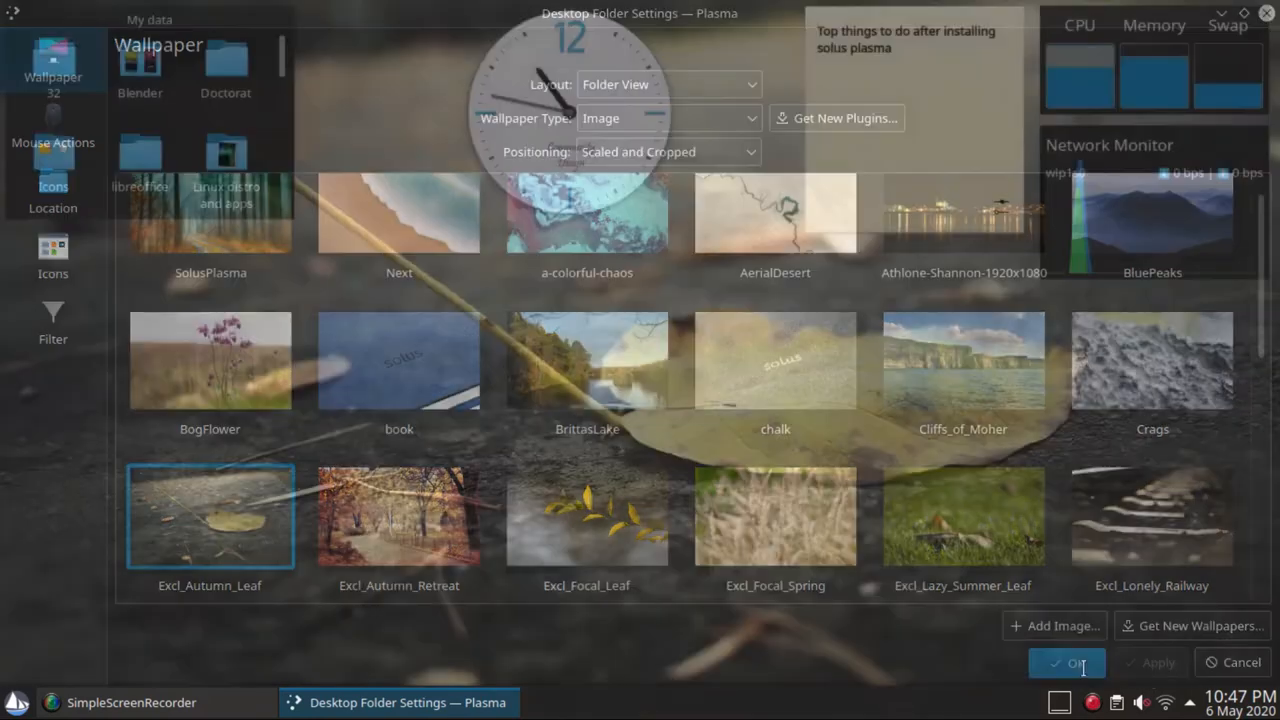
left_click(1068, 662)
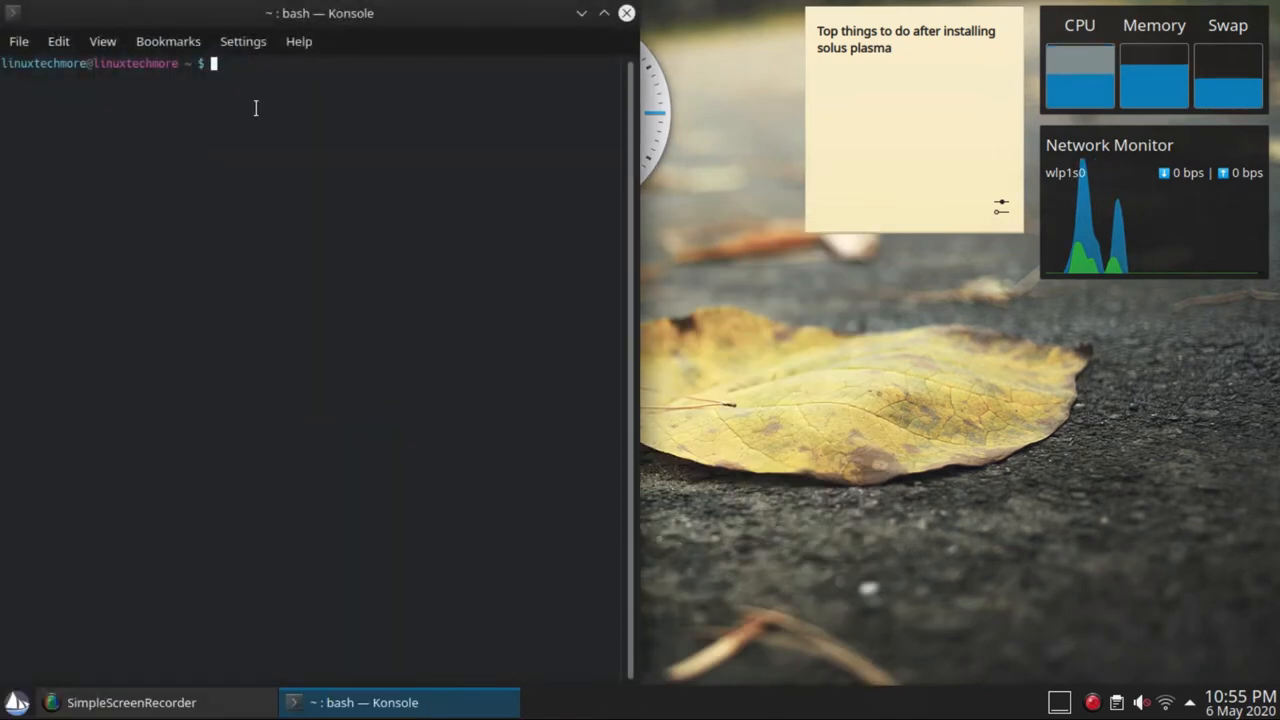
- Run 'sudo eopkg it papirus-icons-theme' to install the Papirus icon theme
type("sudo eopkg it ada")
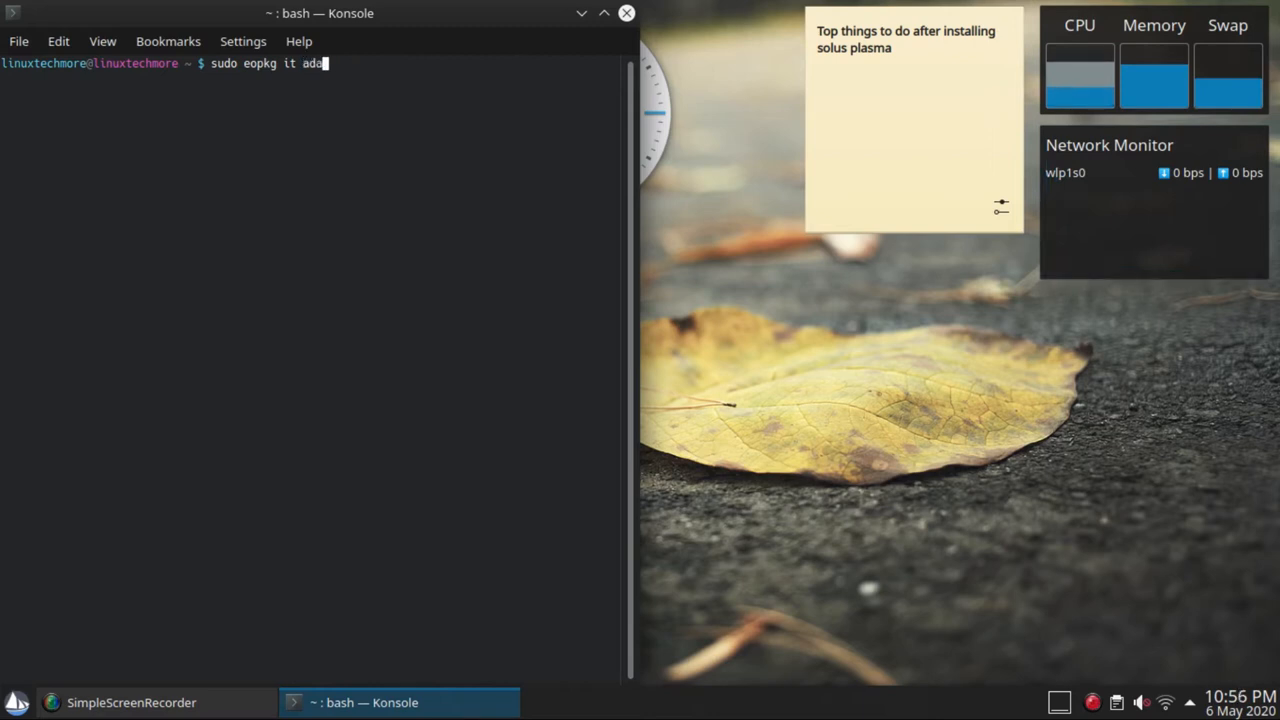
type("pta-k")
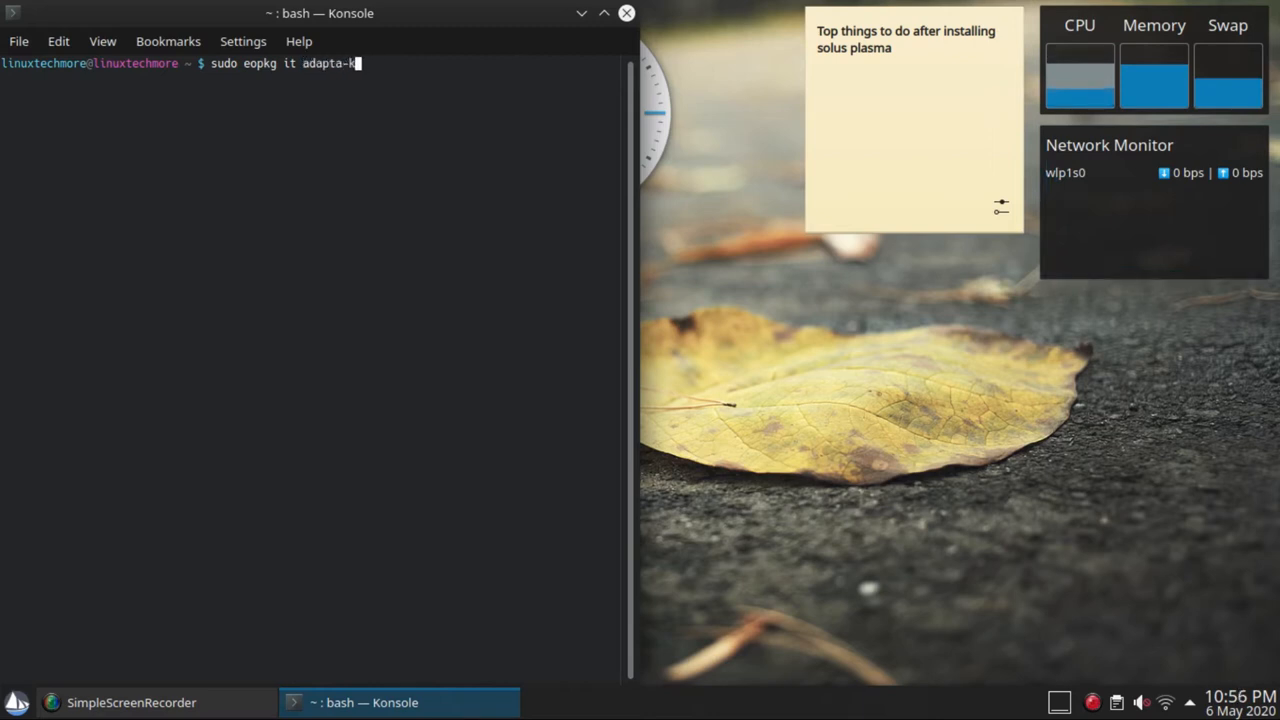
type("papirus-ico")
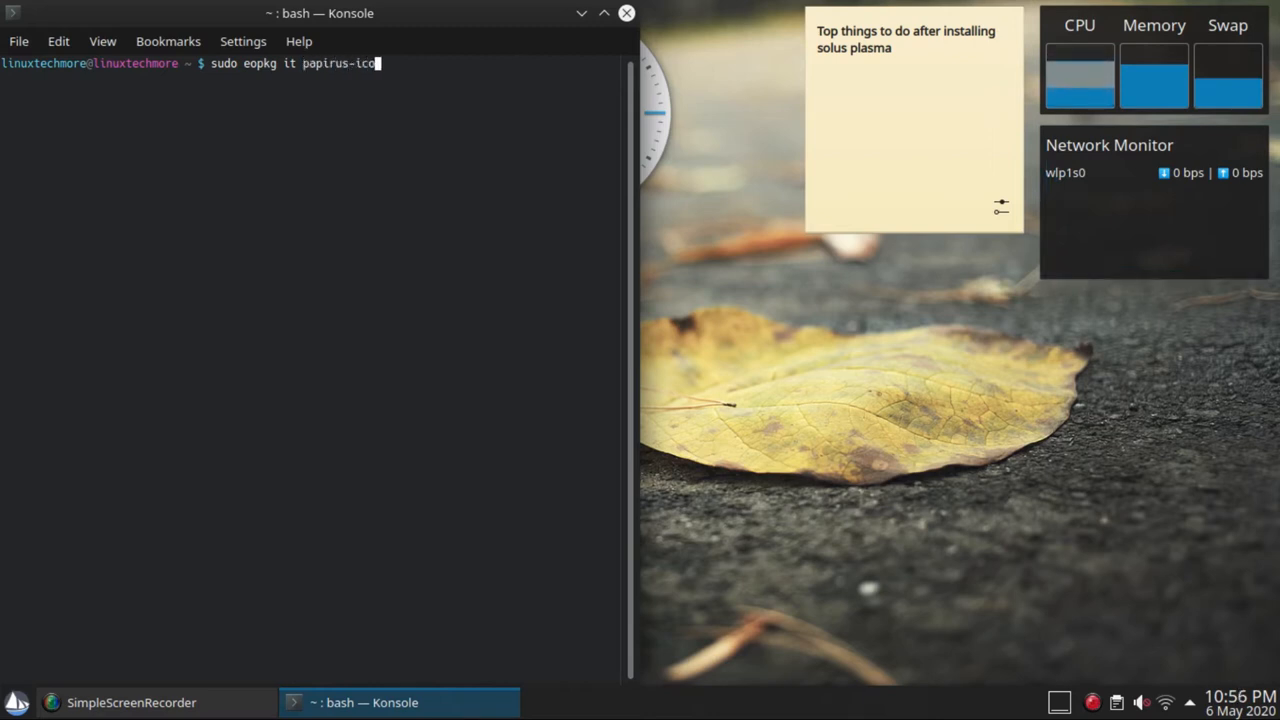
type("ns-theme")
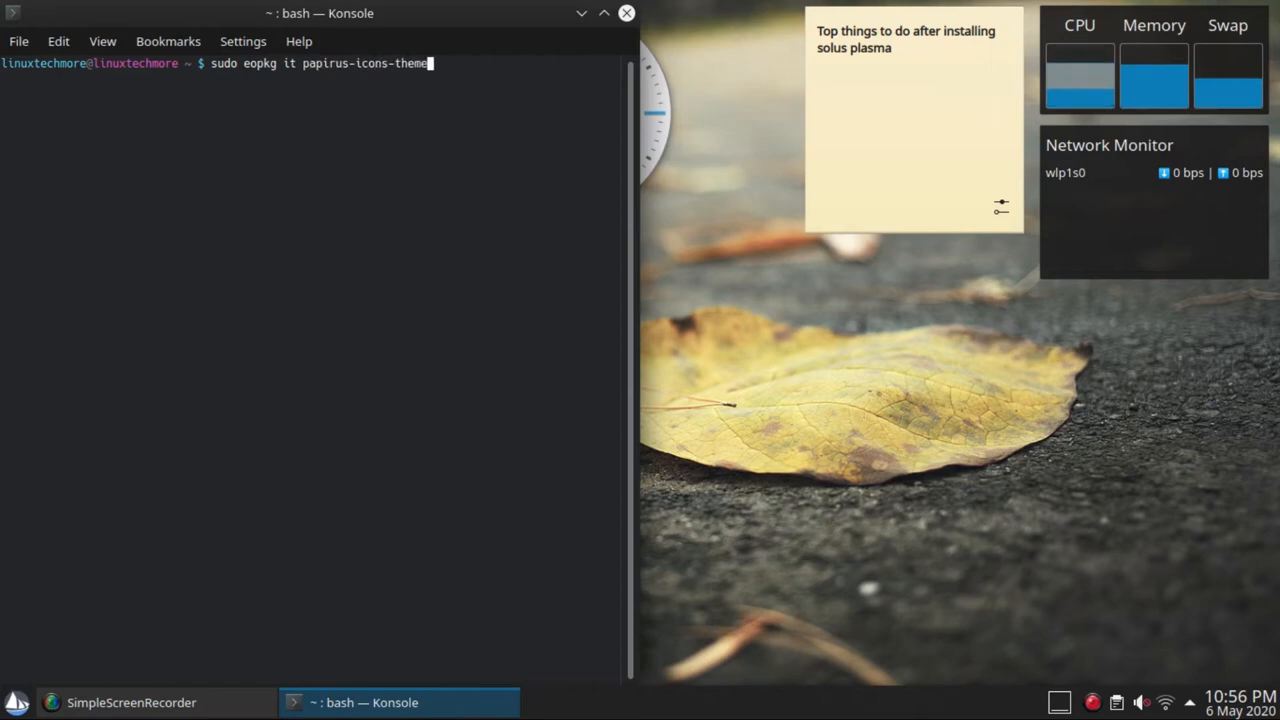
key("Return")
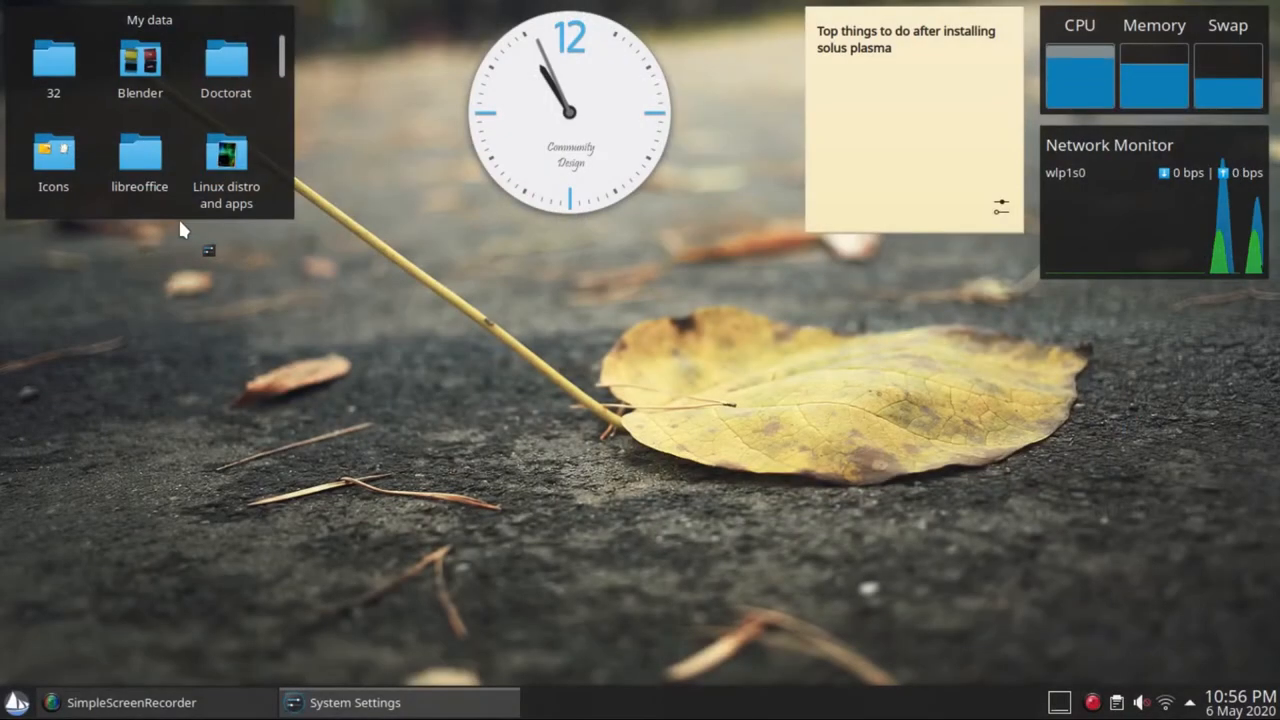
- Browse downloadable global themes sorted by highest rating in System Settings
left_click(368, 704)
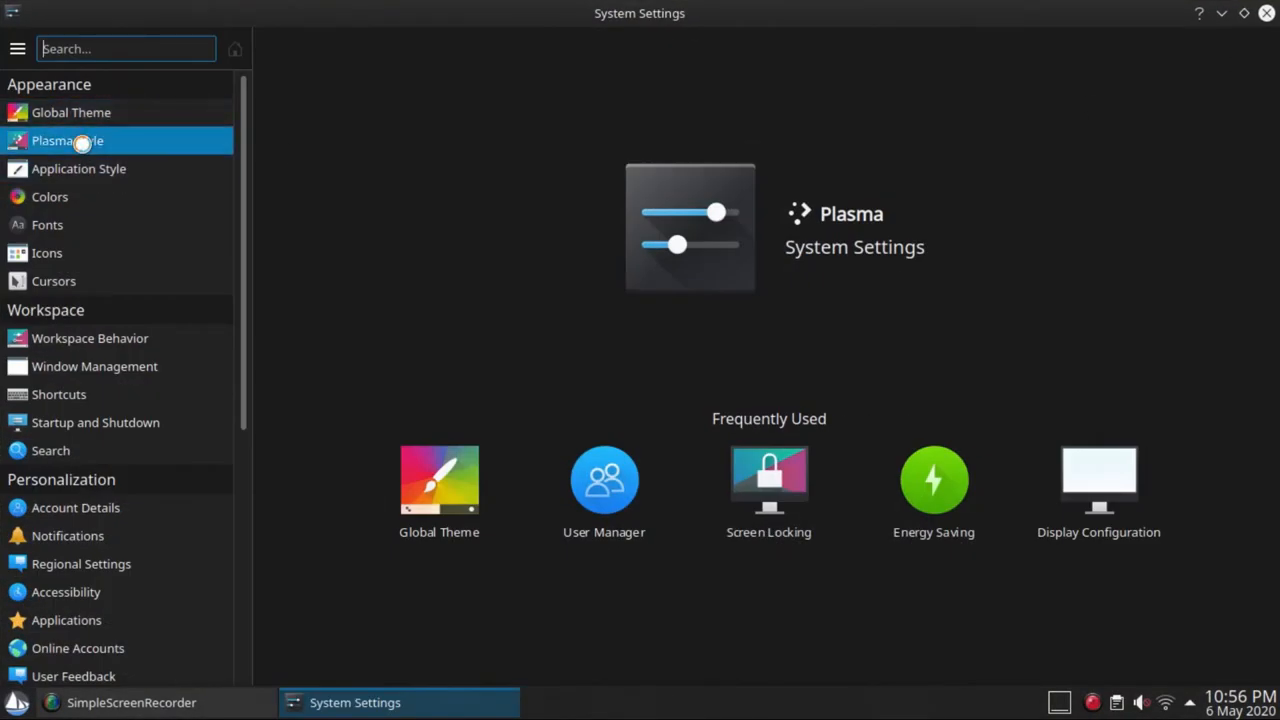
left_click(68, 140)
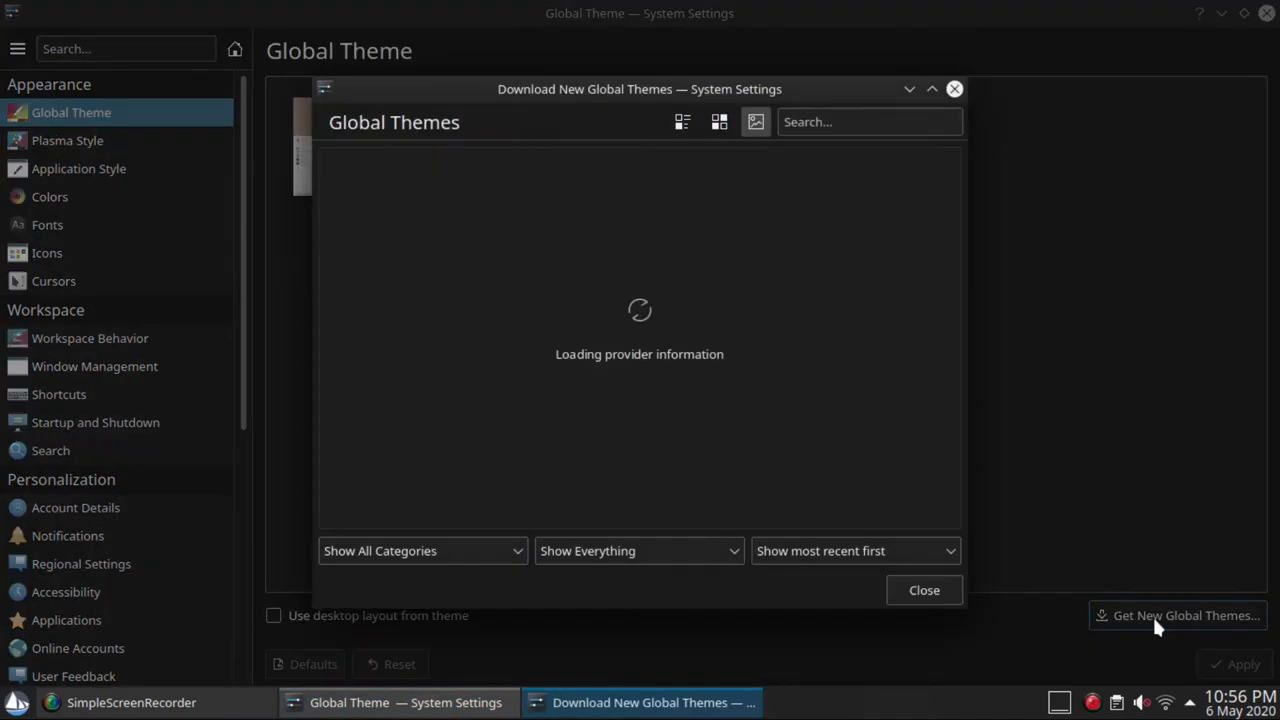
left_click(856, 552)
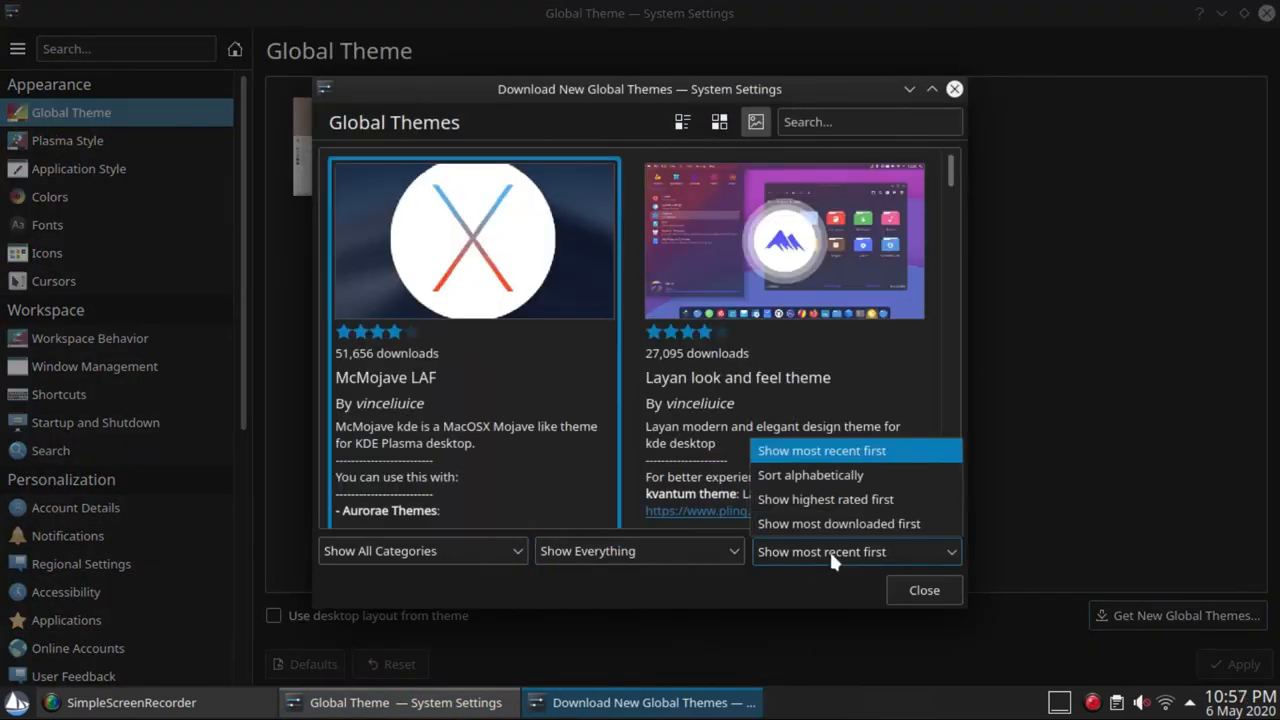
left_click(824, 500)
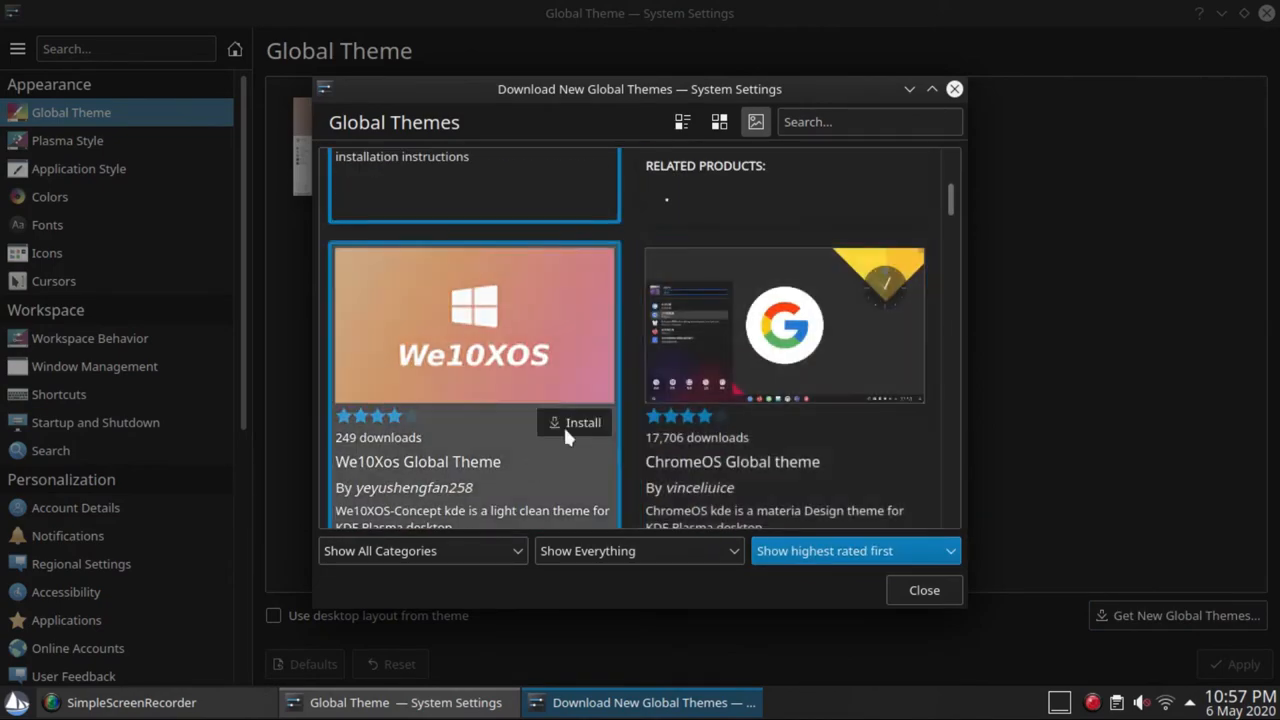
scroll("down", 3)
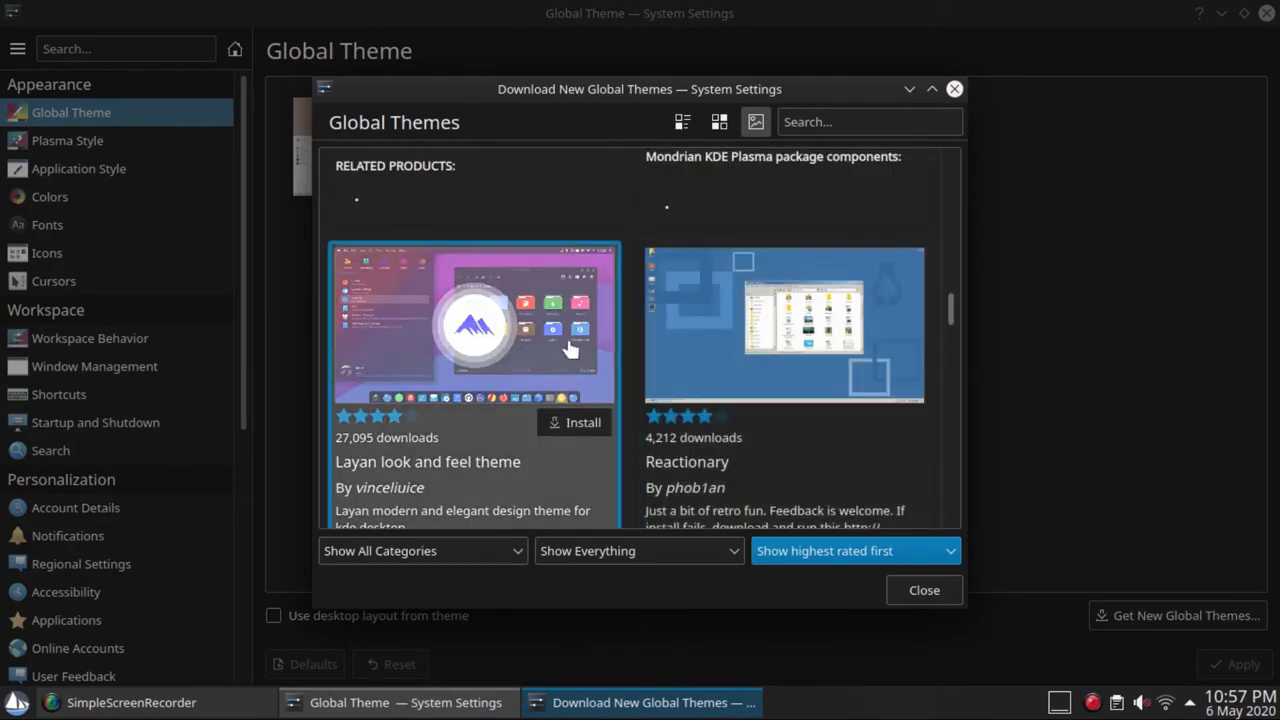
- Review the available Plasma styles and close System Settings
left_click(68, 140)
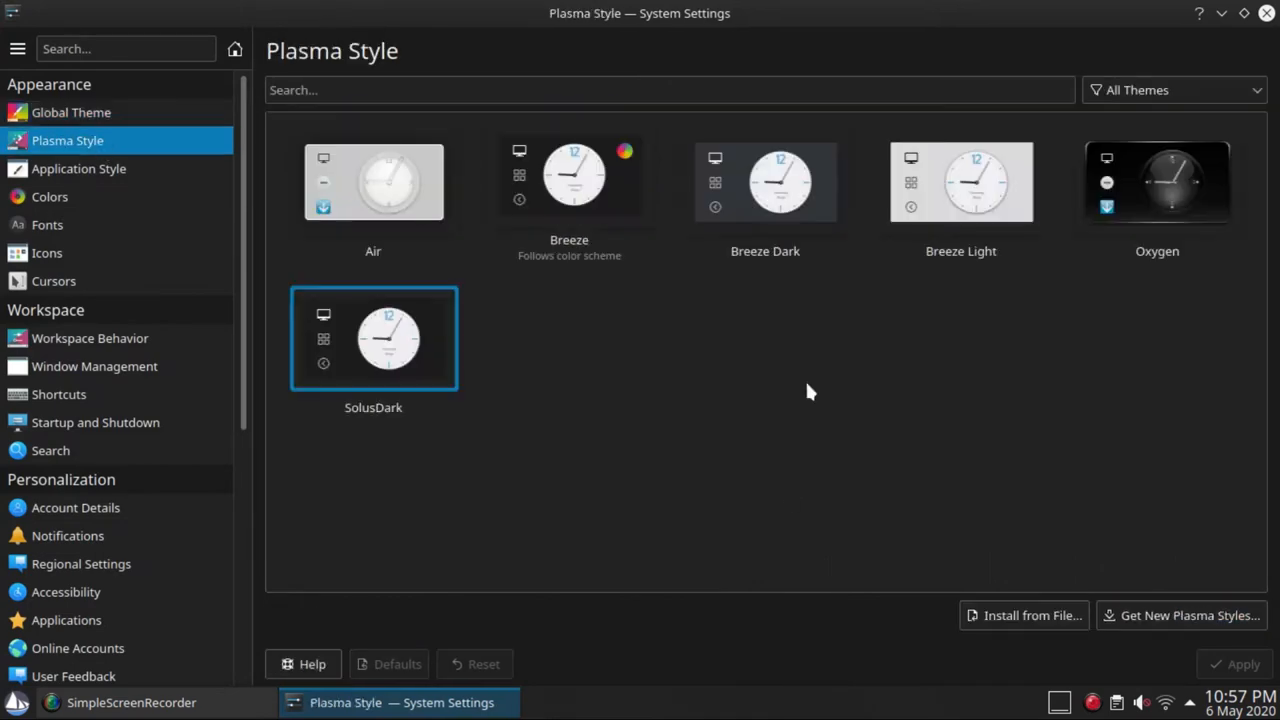
left_click(1180, 616)
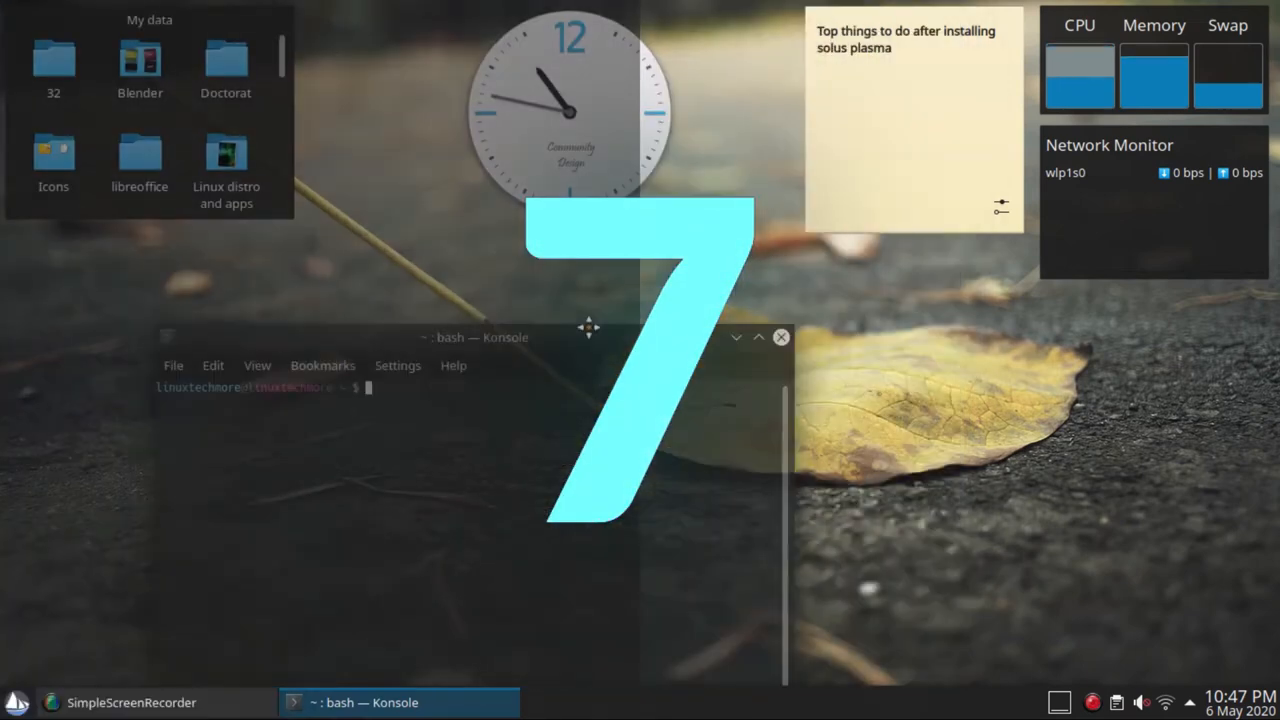
- Maximize Konsole and enter 'sudo eopkg it kdenlive blender inkscape gimp' at the prompt
double_click(476, 336)
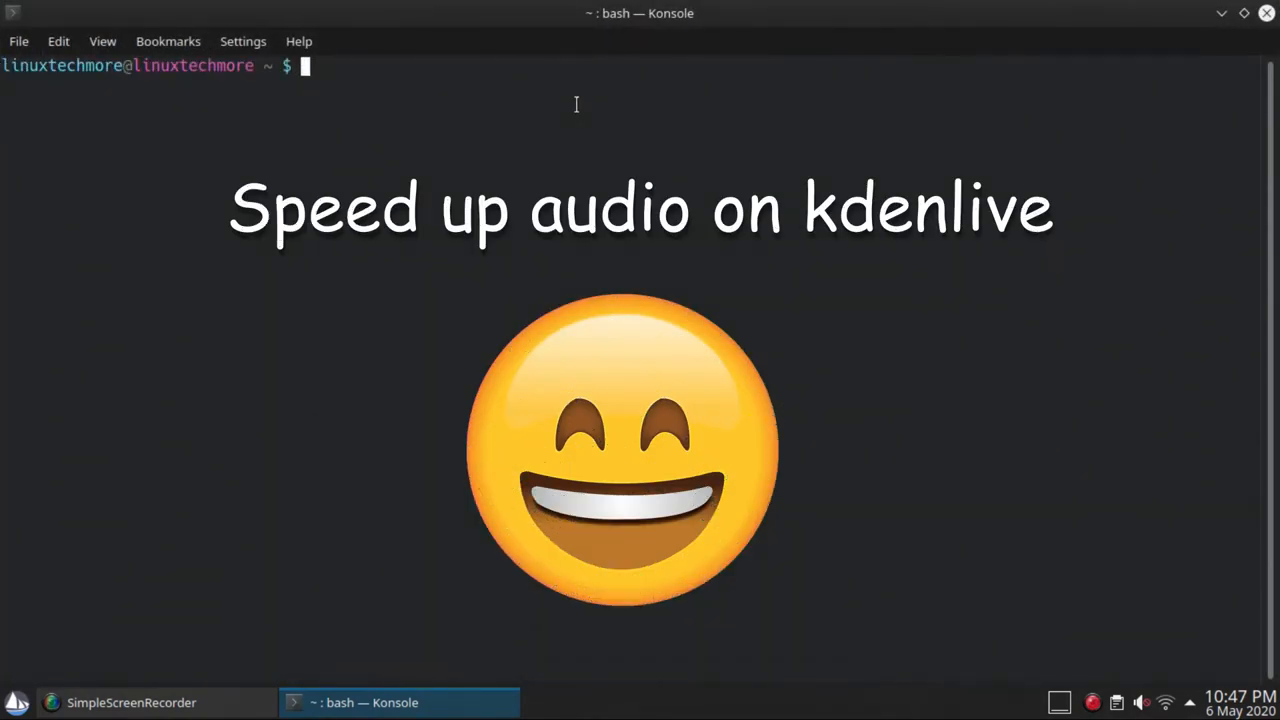
type("sudo")
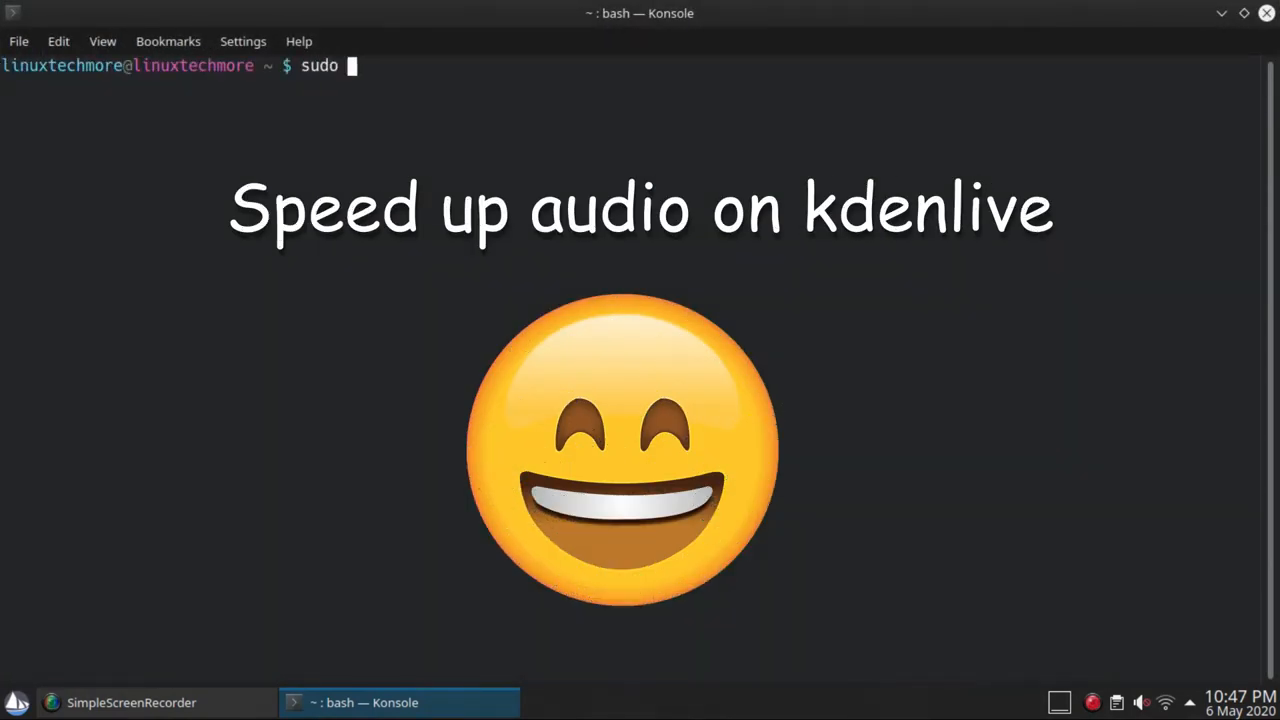
type("eopkg i")
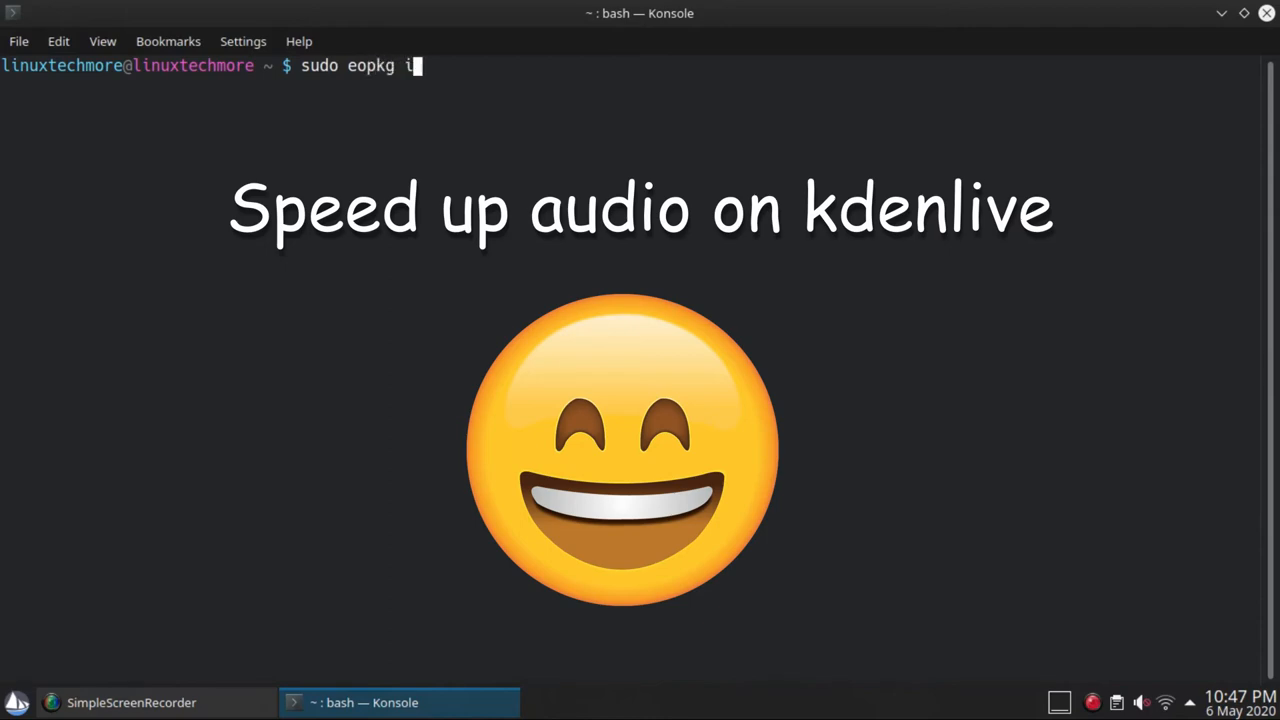
type("t kden")
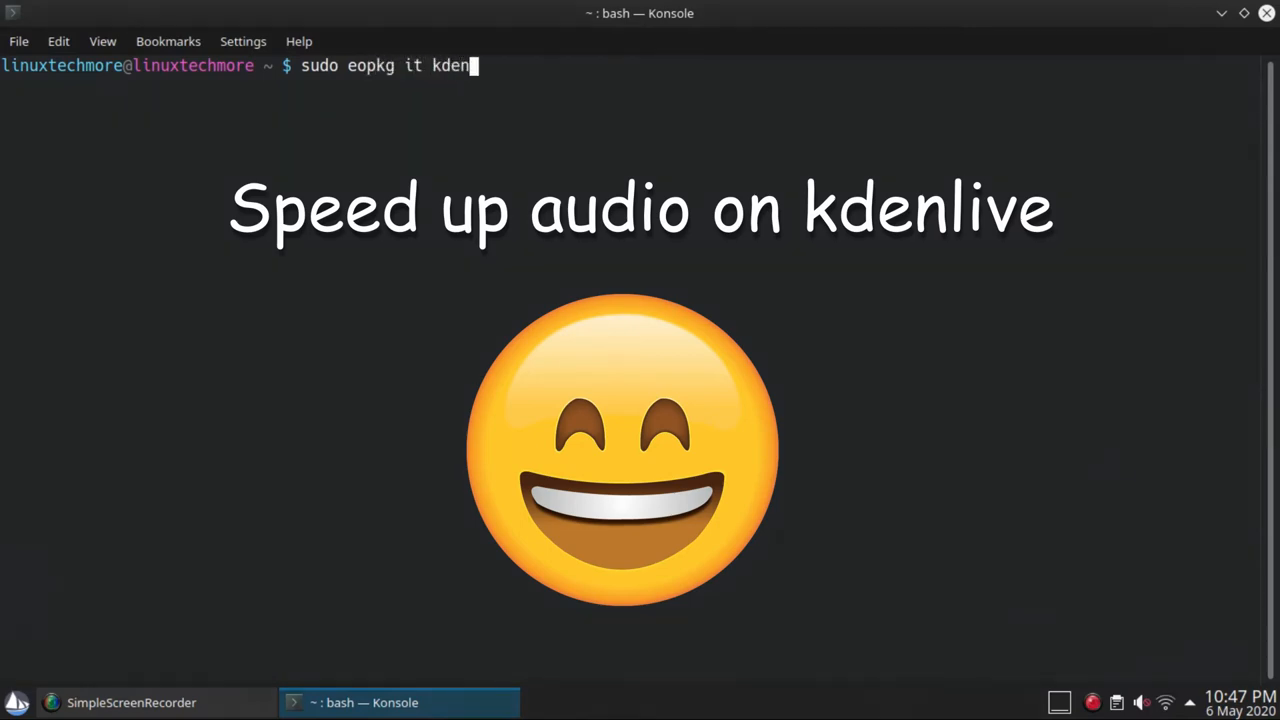
type("live blender i")
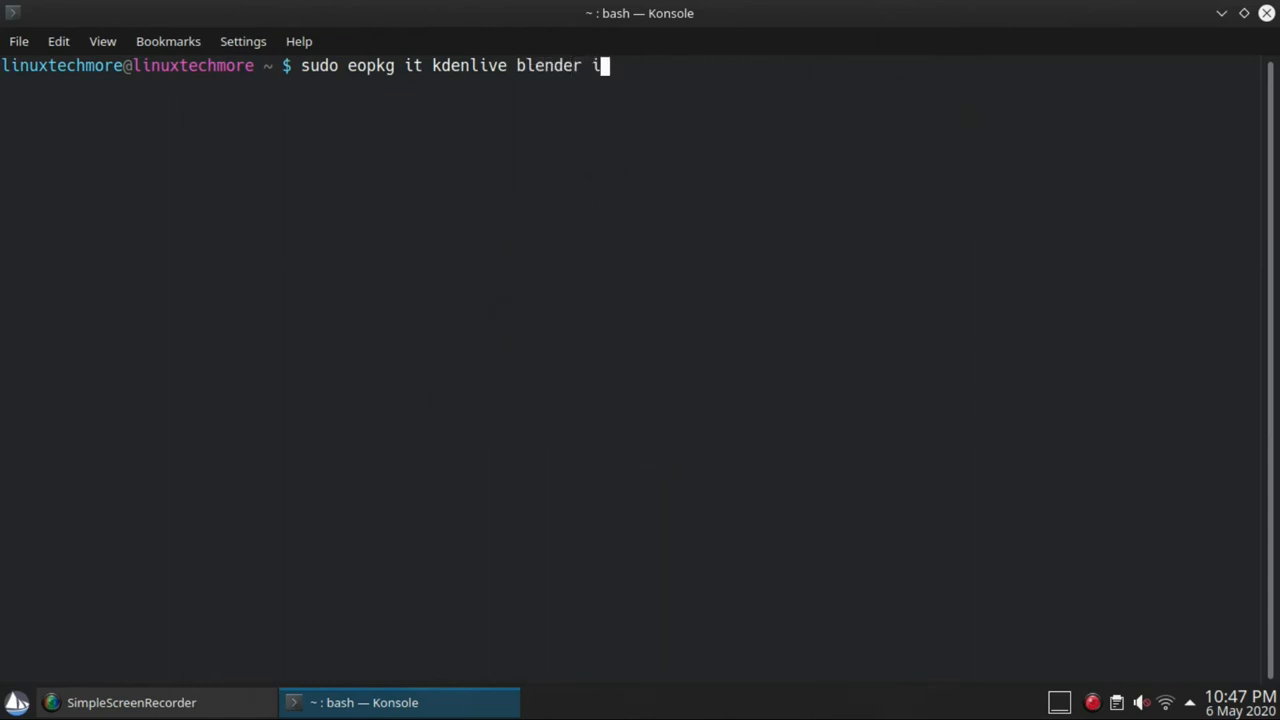
type("nkscape")
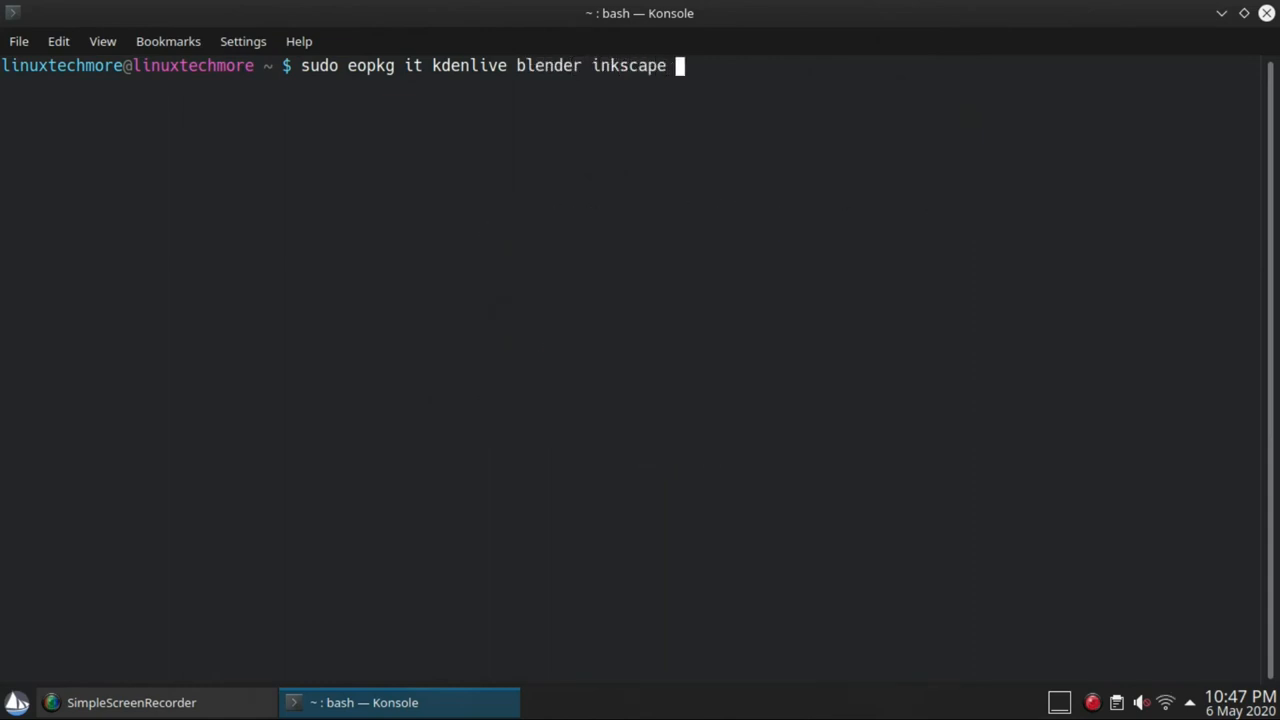
type("gimp")
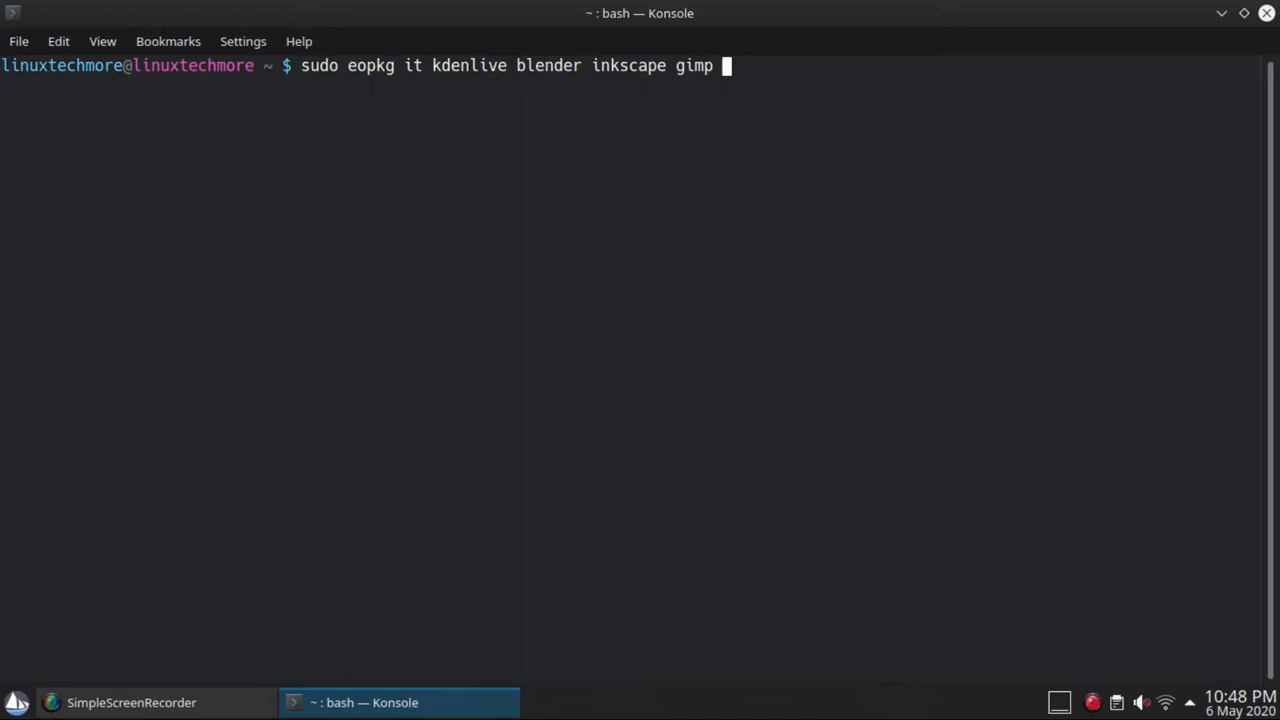
mouse_move(814, 110)
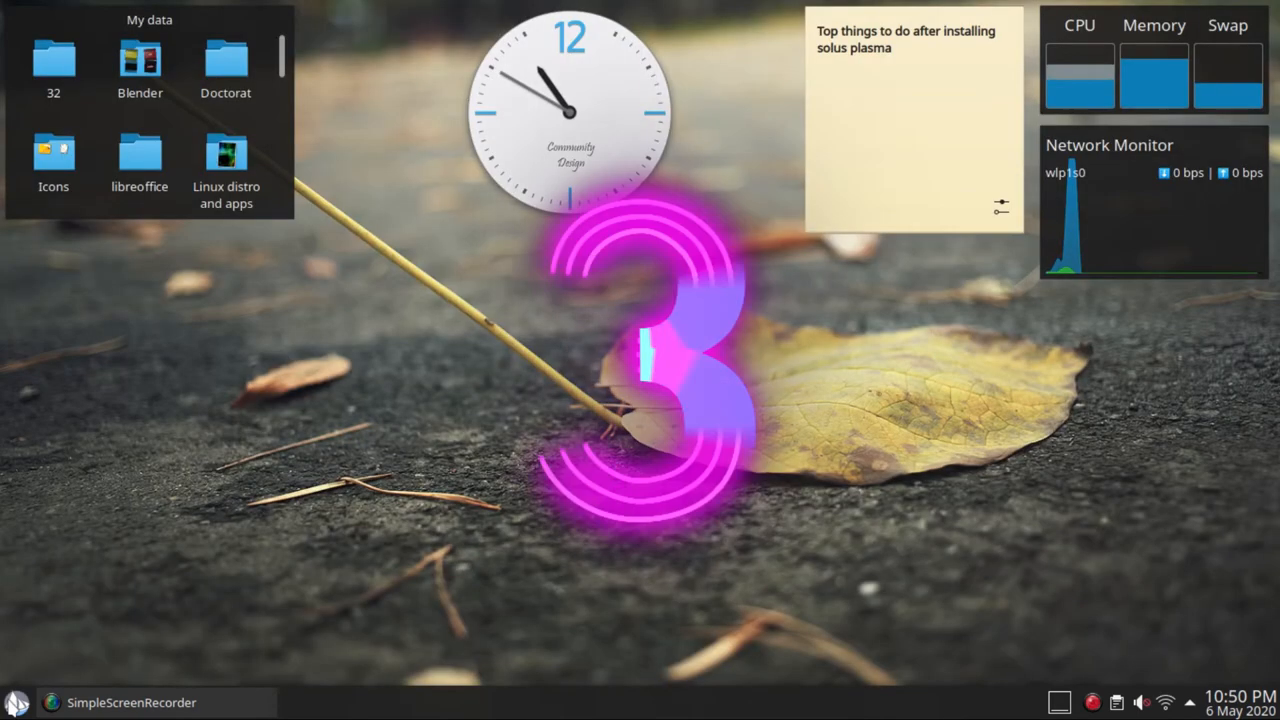
- Launch Firefox from the launcher's Favorites and focus the add-ons search field
left_click(14, 696)
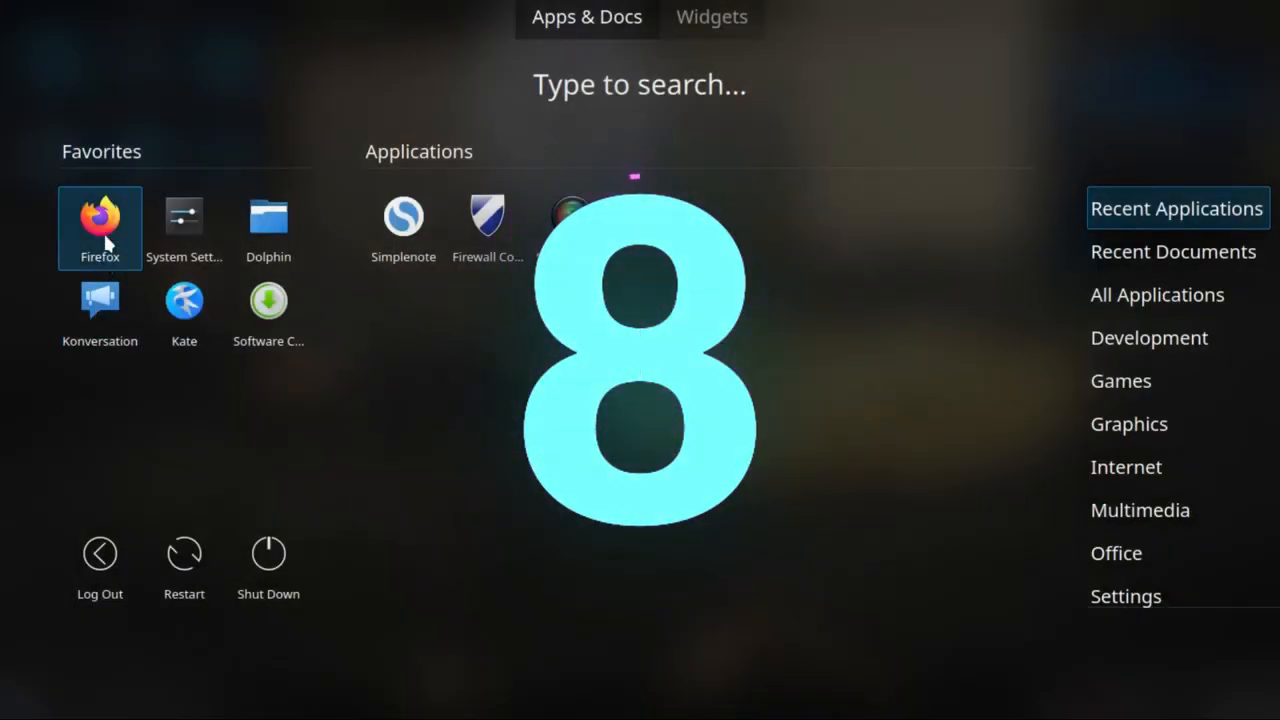
left_click(100, 216)
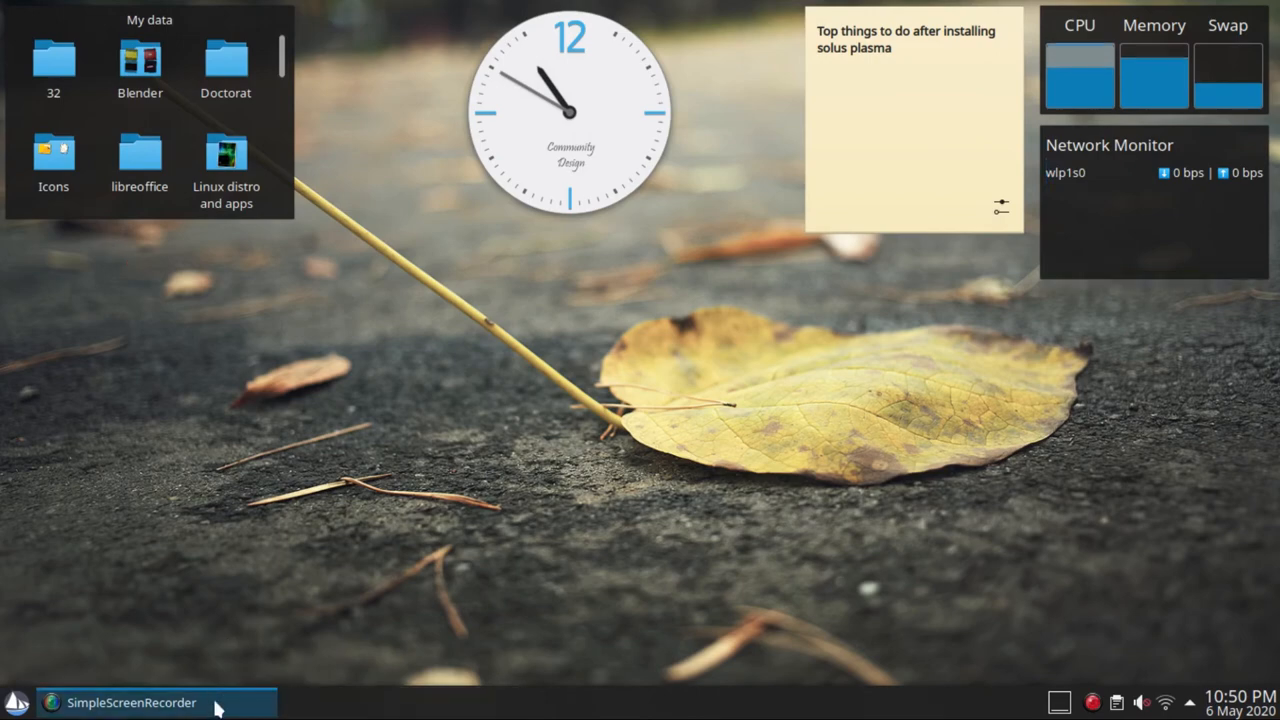
left_click(698, 452)
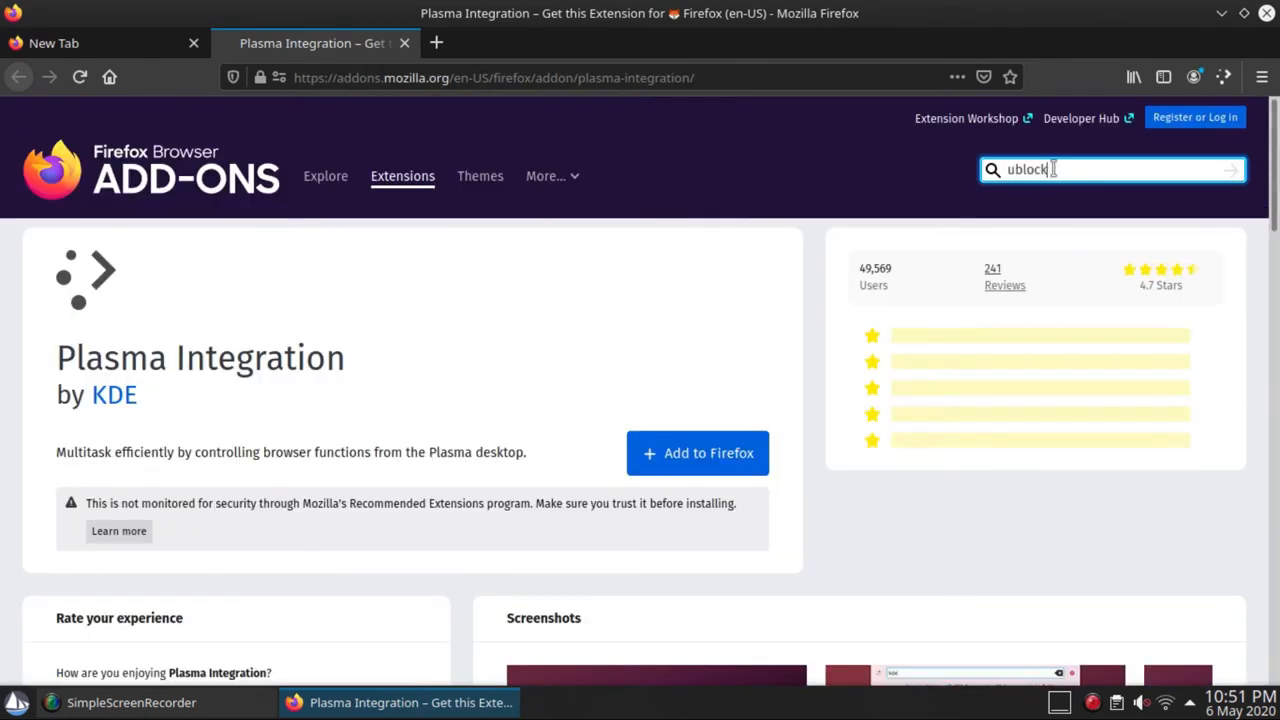
- Open the HTTPS Everywhere add-on page, then set tracking protection to Strict in Privacy & Security
left_click(696, 452)
type("https everywhere")
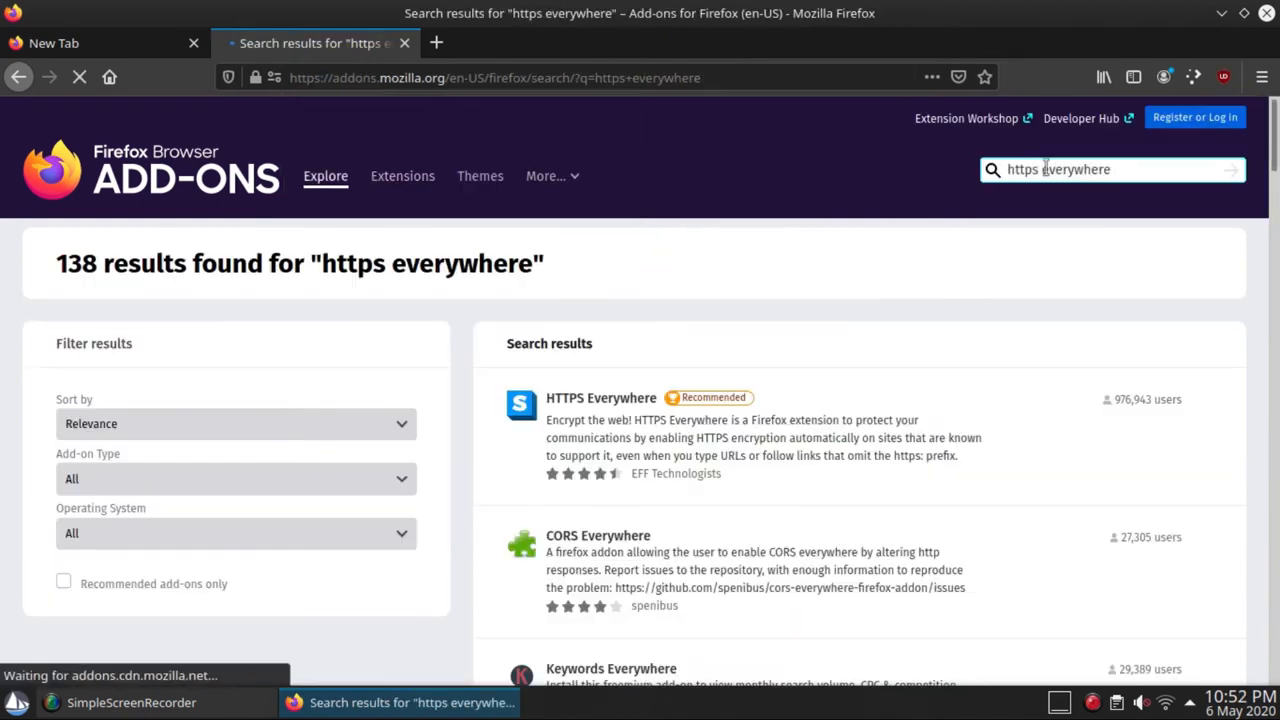
left_click(600, 396)
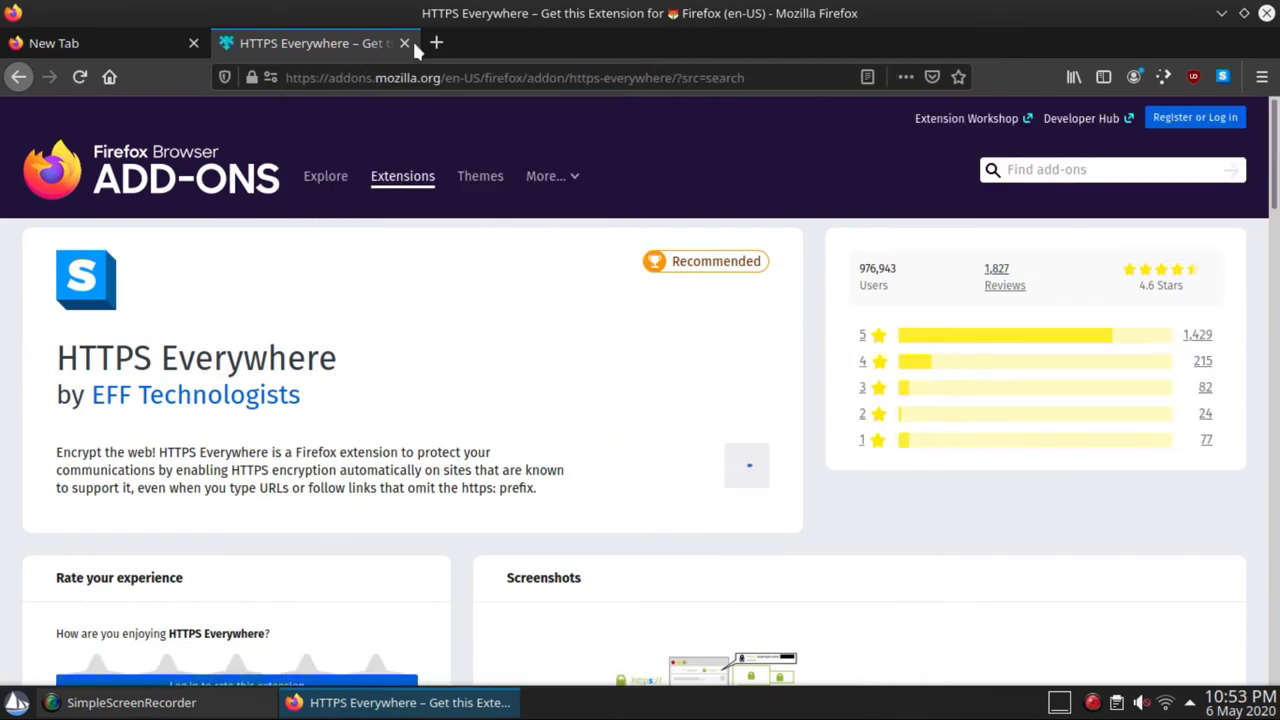
left_click(404, 44)
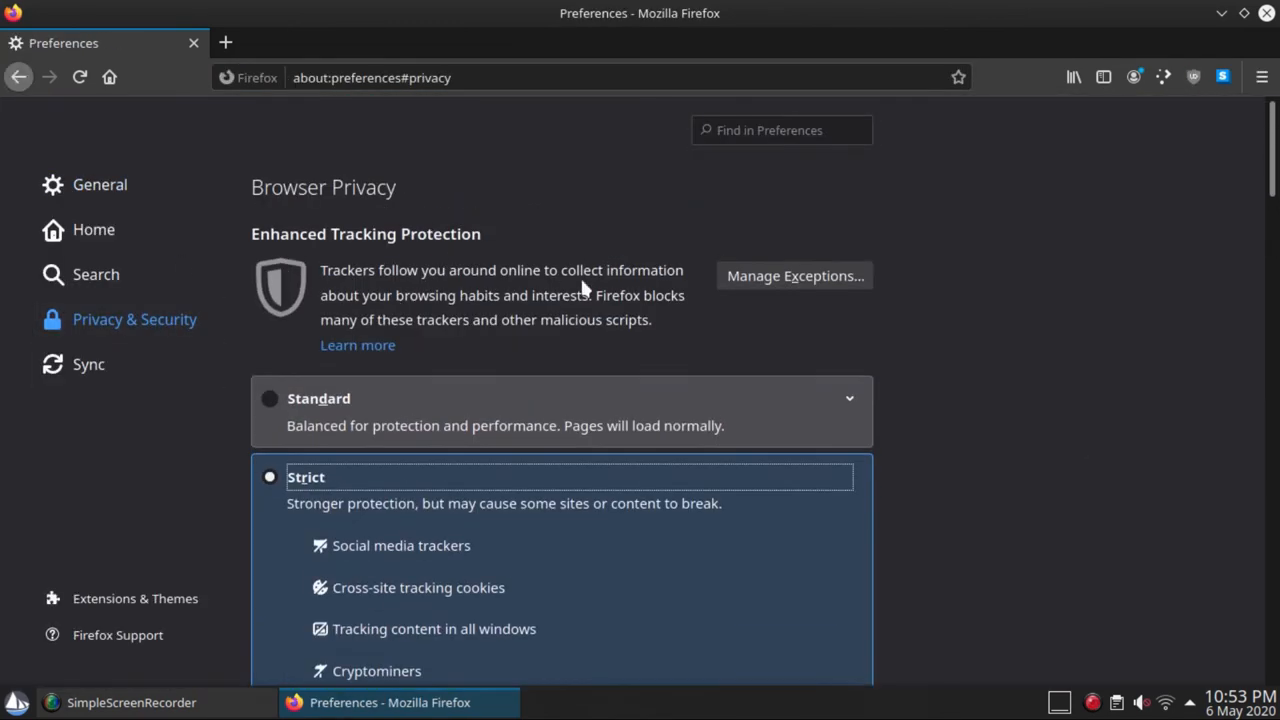
scroll("down", 3)
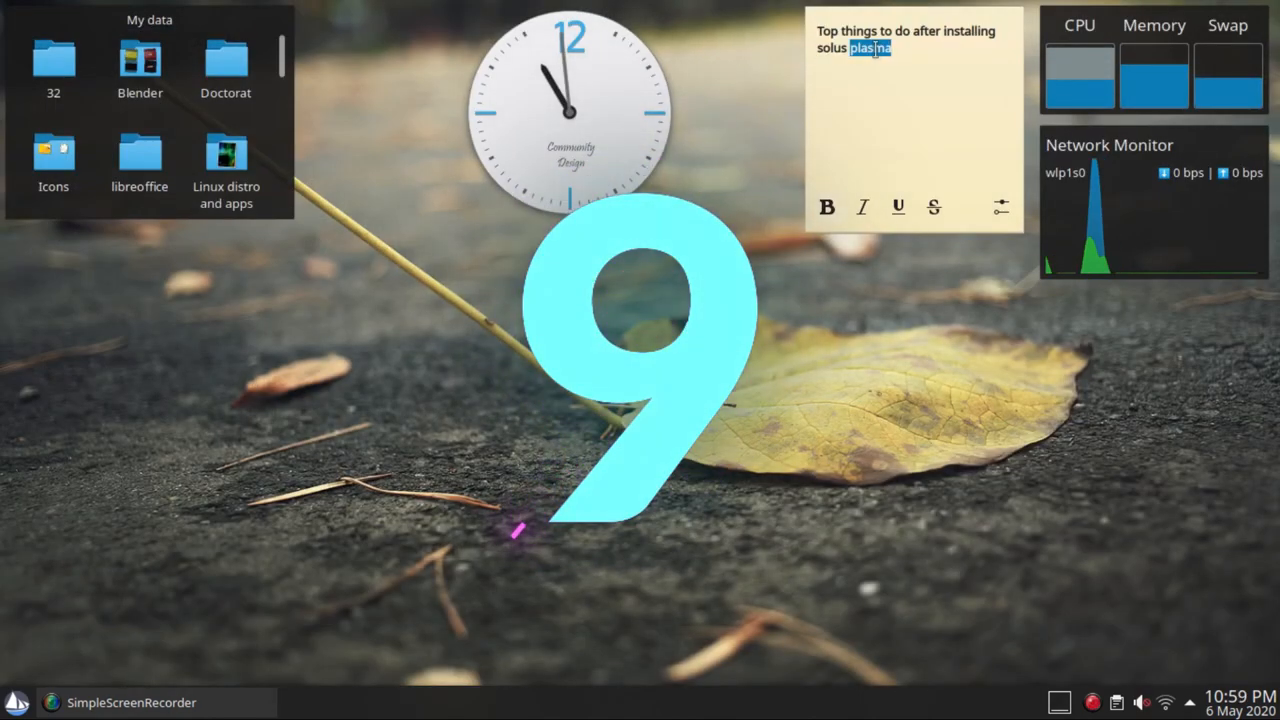
- Select the whole 'Top things to do after installing solus plasma' note and strike it through
left_click(936, 208)
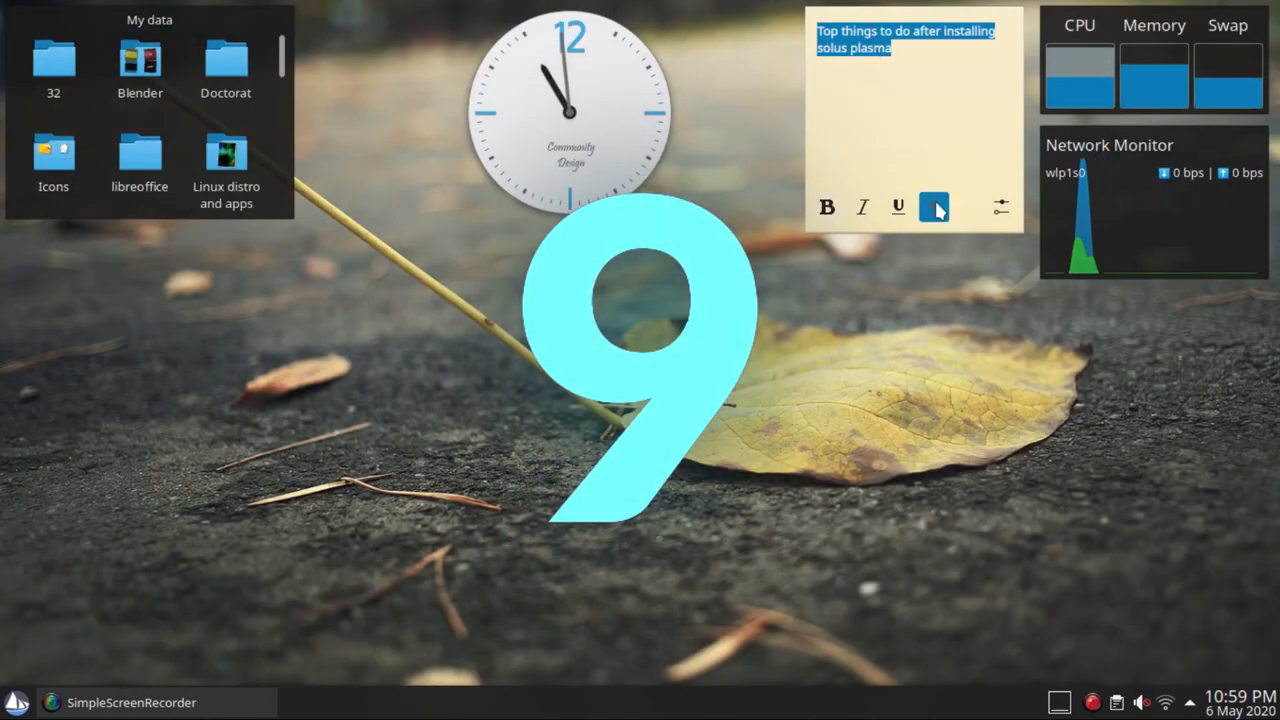
left_click(936, 206)
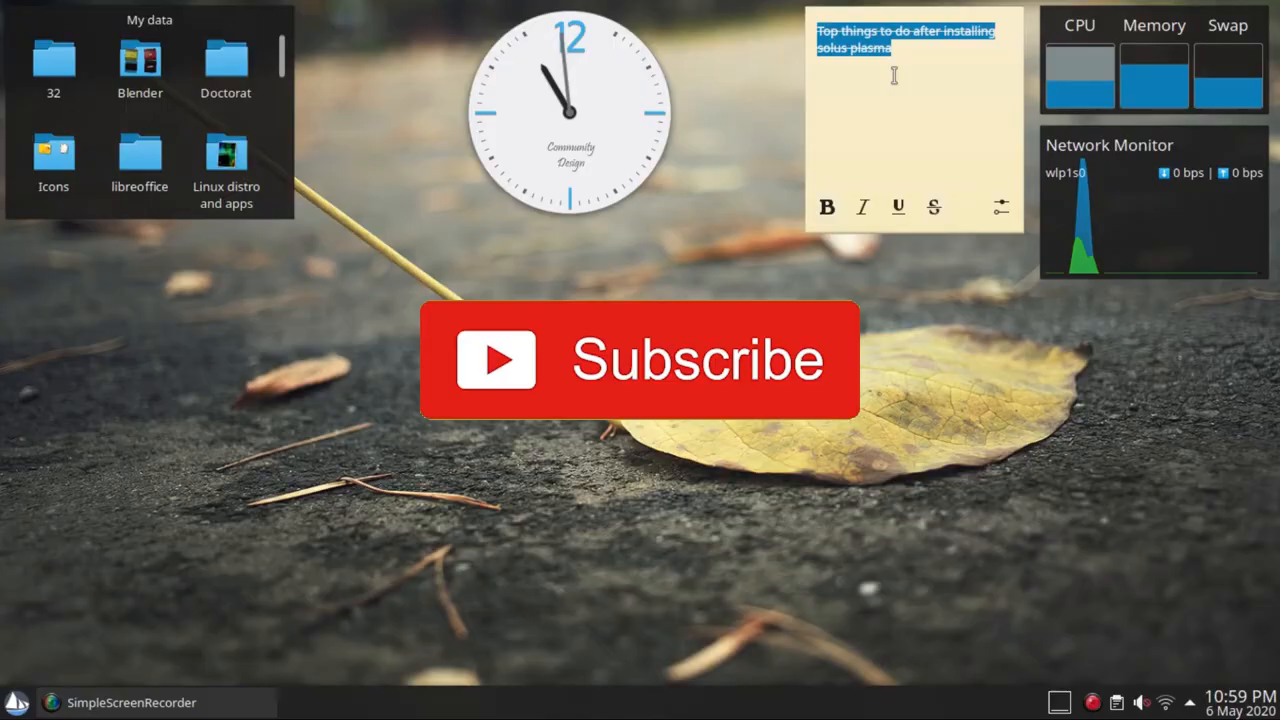